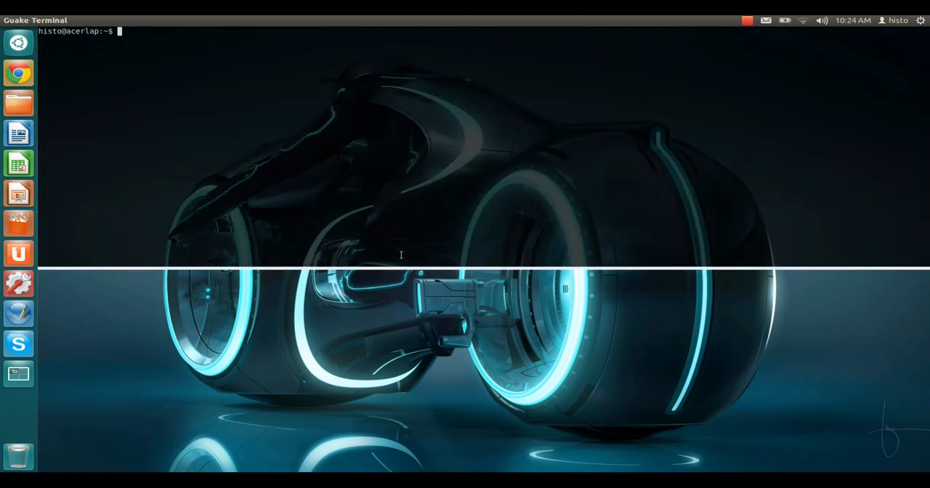
Run 'sudo apt-get install virtualbox' in Guake and confirm to start downloading packages.
{"action": "type", "text": "sudo apt-get i"}
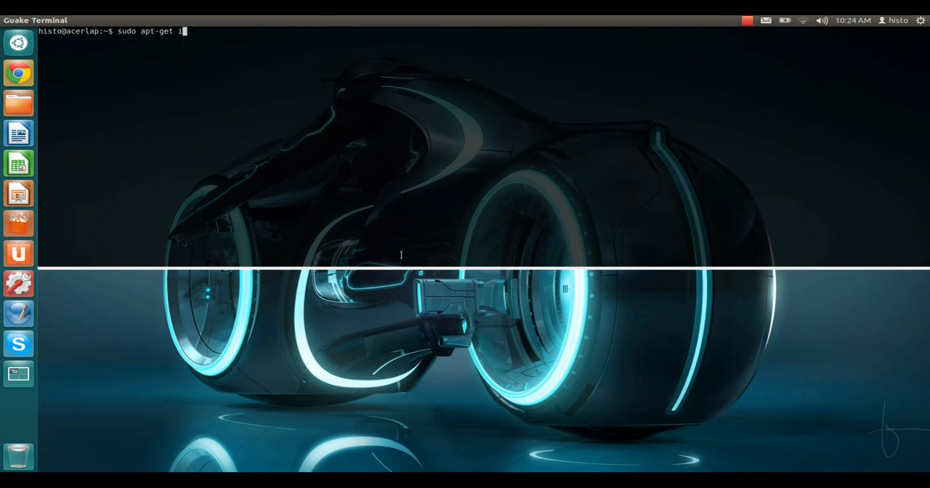
{"action": "type", "text": "nstall"}
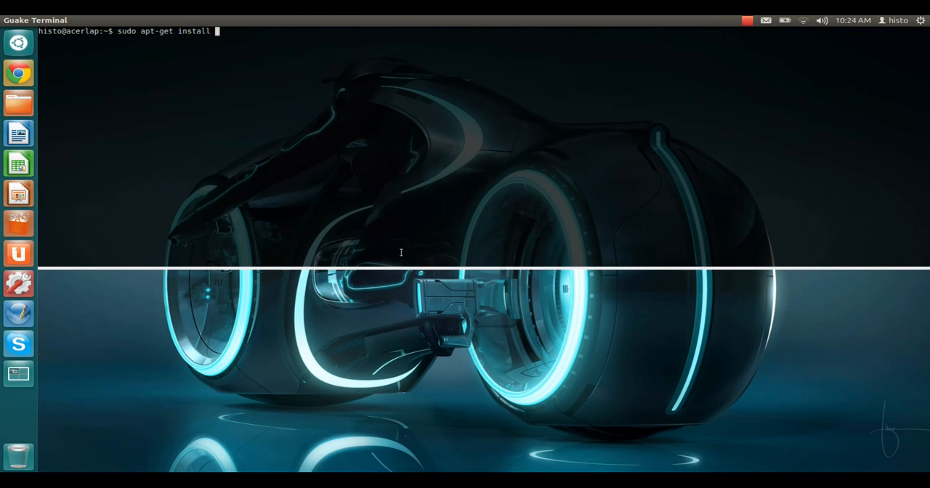
{"action": "type", "text": "virtualbox"}
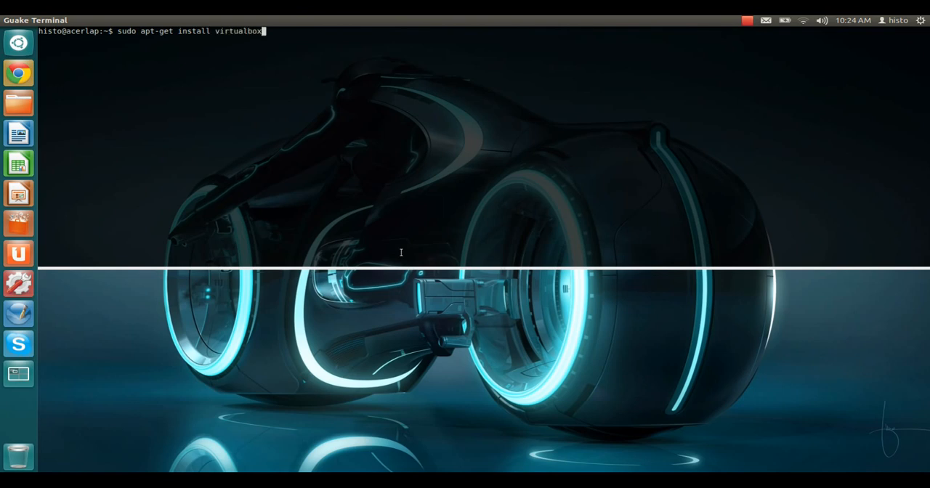
{"action": "key", "text": "Return"}
{"action": "type", "text": "y"}
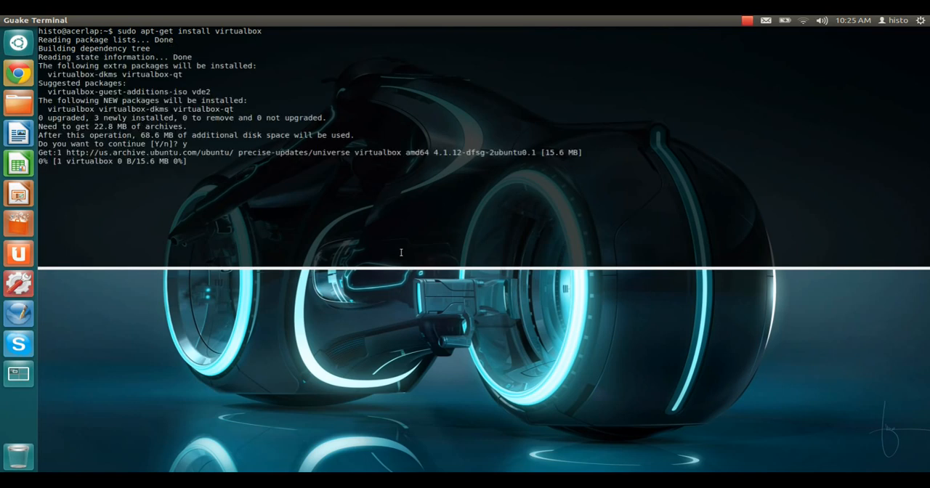
{"action": "mouse_move", "coordinate": [19, 253]}
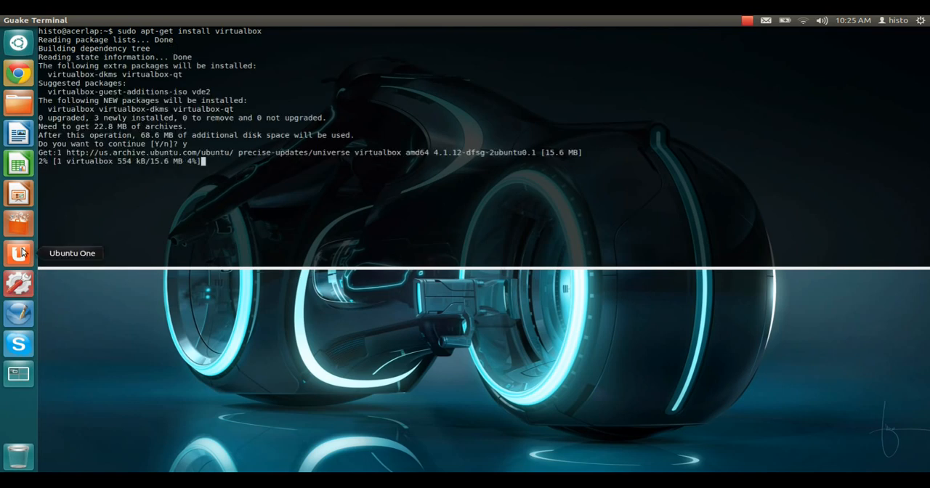
{"action": "mouse_move", "coordinate": [325, 349]}
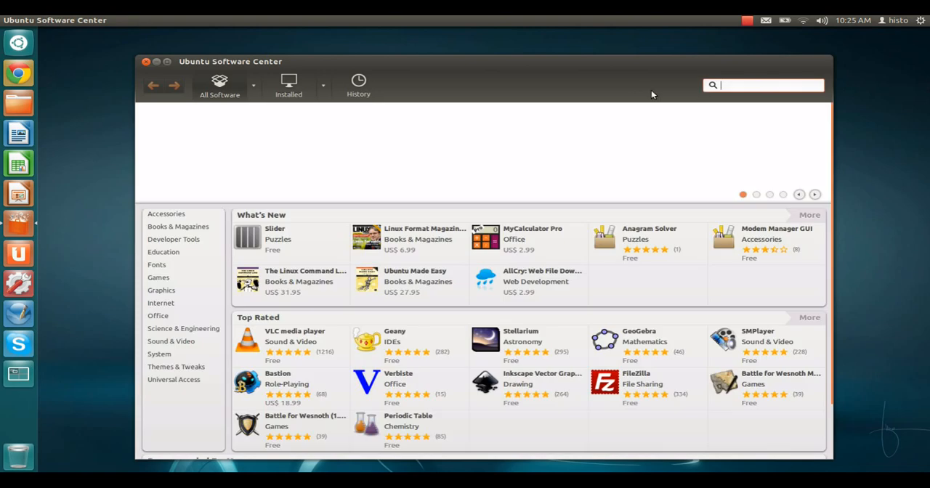
Search Ubuntu Software Center for 'virtualbox' while the terminal download continues.
{"action": "type", "text": "virtual"}
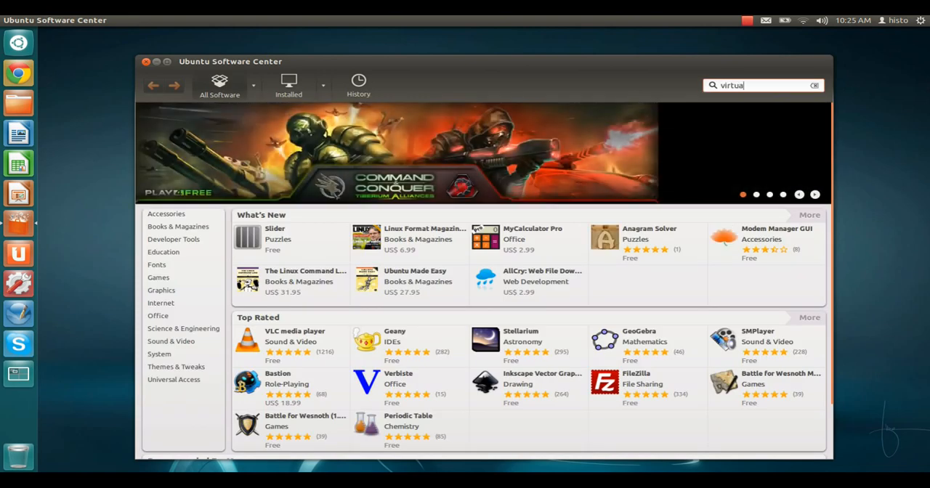
{"action": "type", "text": "box"}
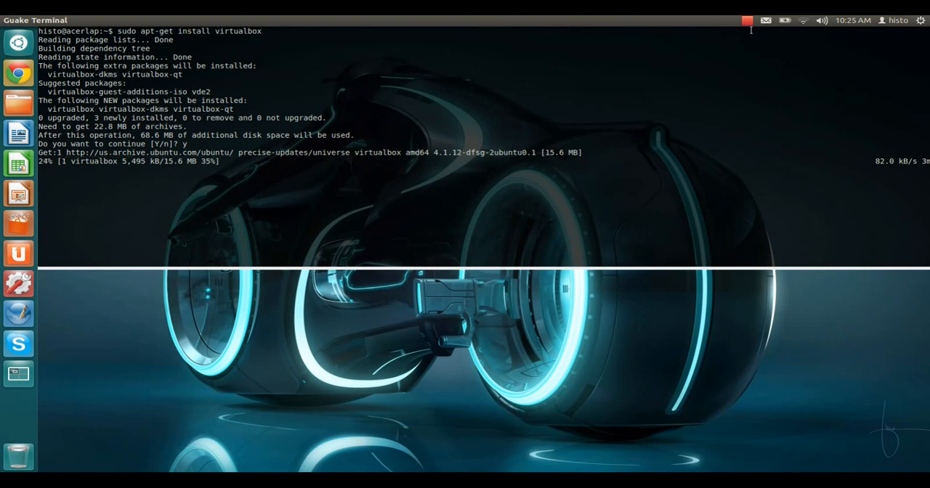
After apt-get finishes, search the Dash for 'virtual' to launch VirtualBox.
{"action": "left_click", "coordinate": [748, 20]}
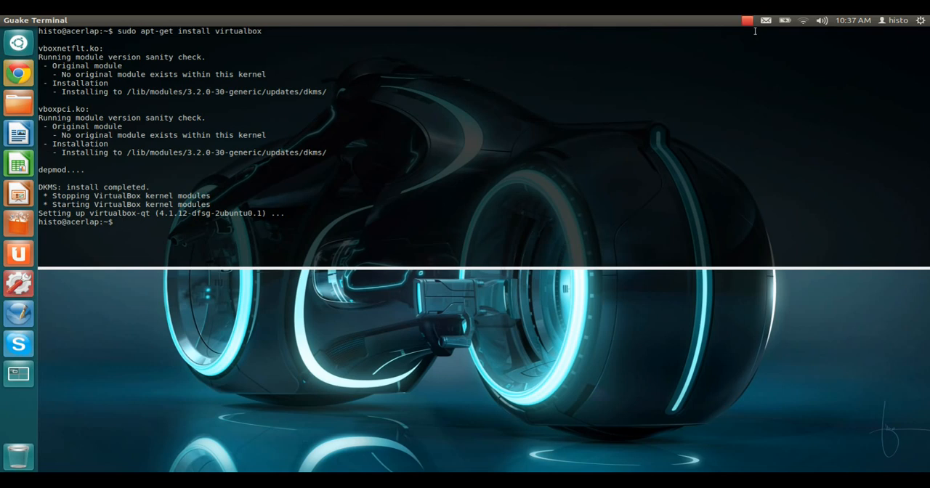
{"action": "left_click", "coordinate": [18, 42]}
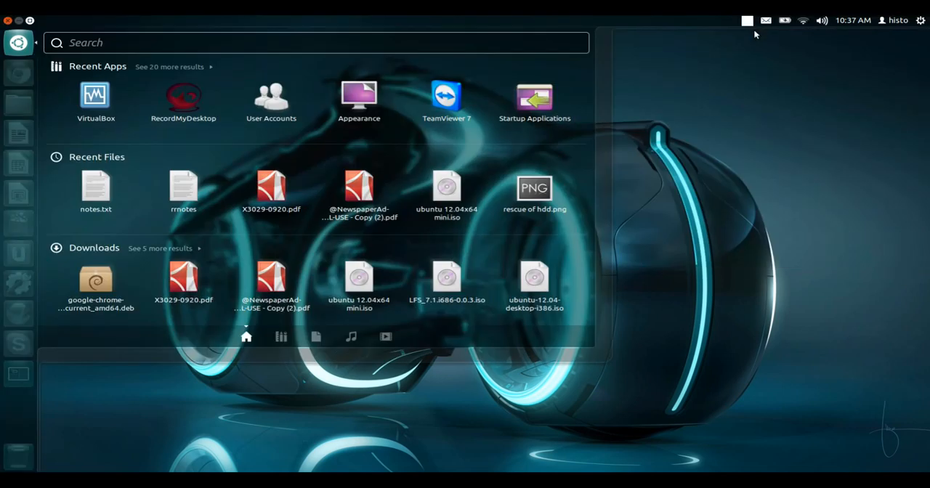
{"action": "type", "text": "virtual"}
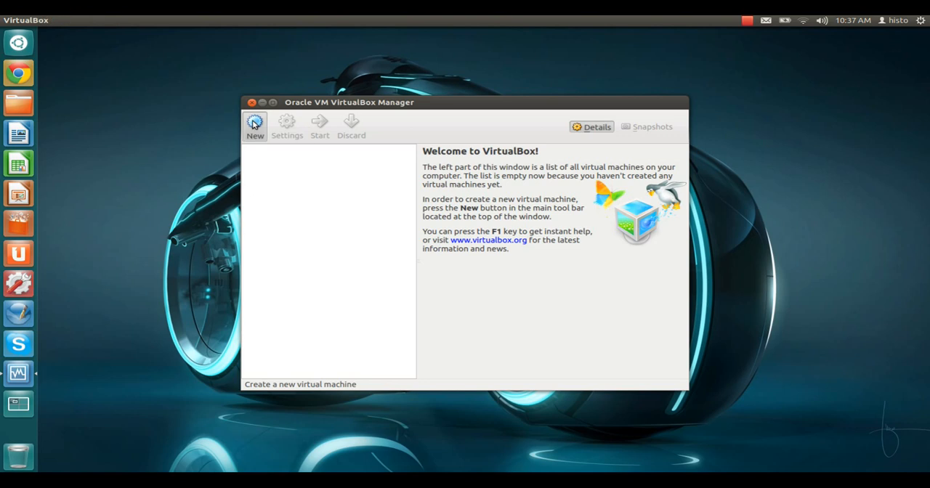
Create a new machine named 'windows', type Windows 7, with 1024 MB memory.
{"action": "left_click", "coordinate": [254, 127]}
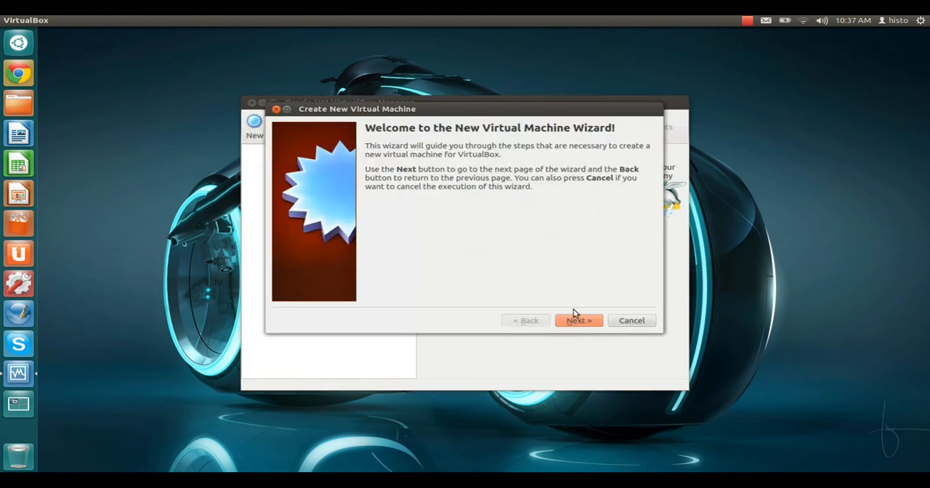
{"action": "left_click", "coordinate": [578, 320]}
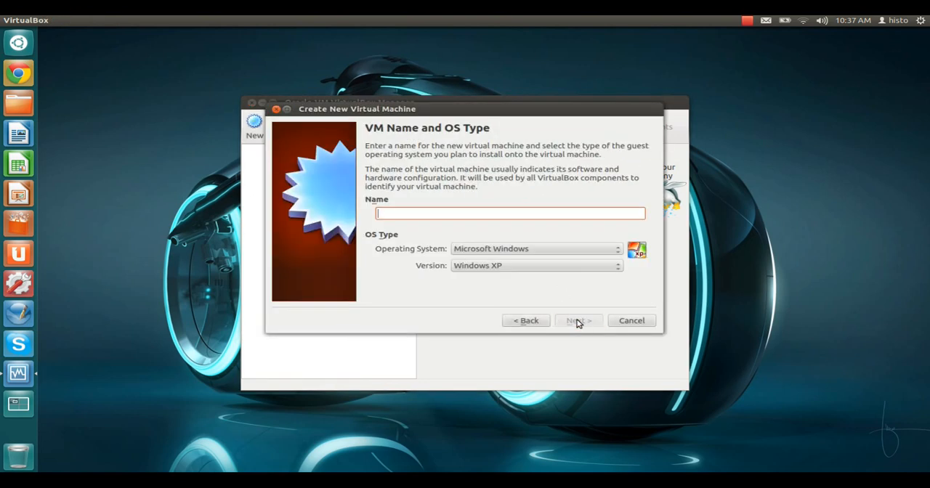
{"action": "type", "text": "windows"}
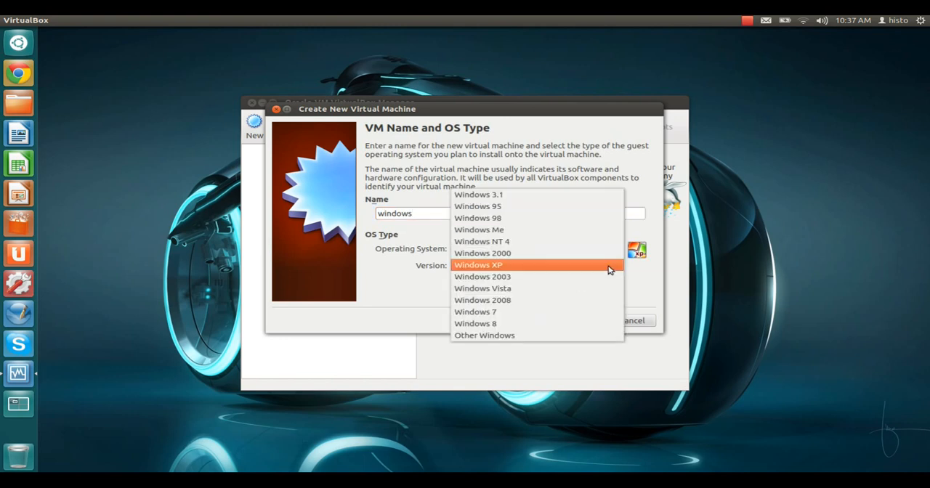
{"action": "left_click", "coordinate": [475, 311]}
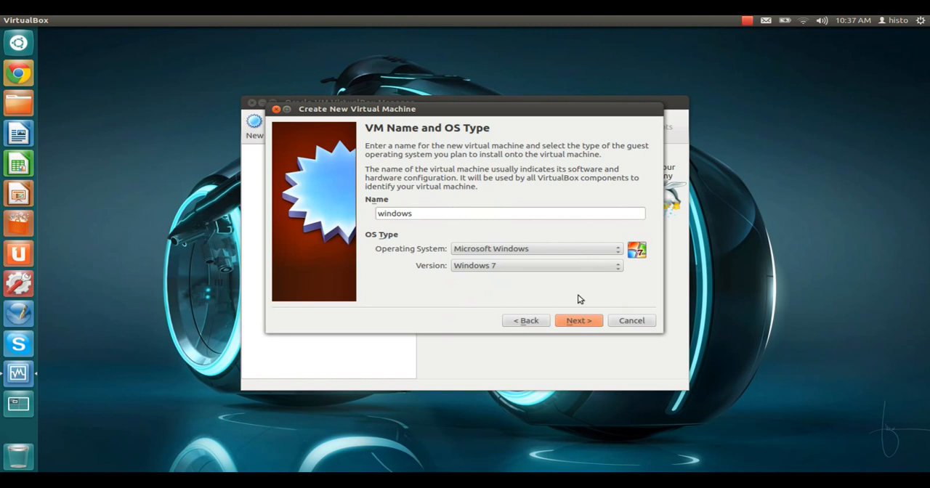
{"action": "left_click", "coordinate": [579, 321]}
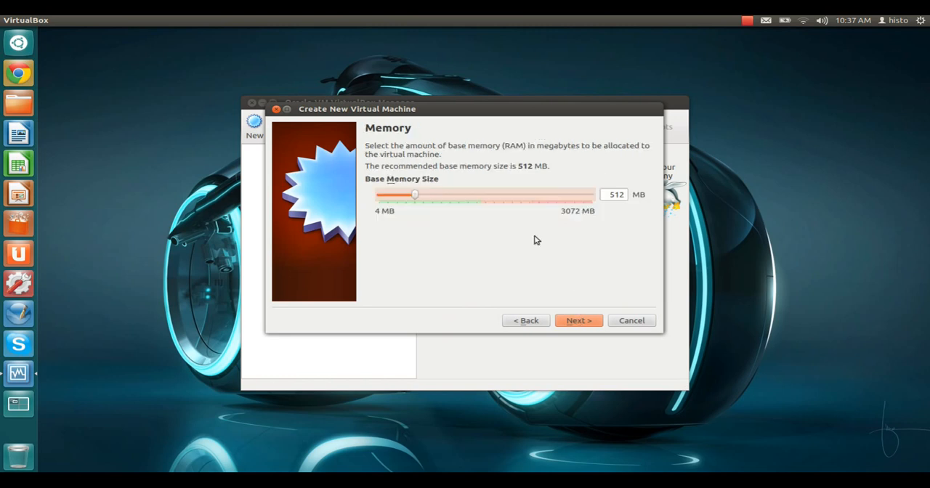
{"action": "left_click_drag", "start_coordinate": [414, 194], "coordinate": [433, 194]}
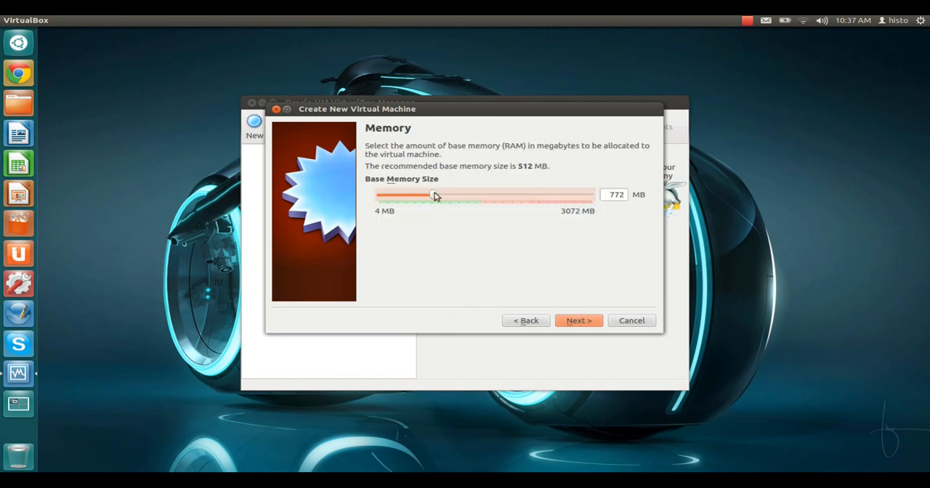
{"action": "left_click_drag", "start_coordinate": [430, 197], "coordinate": [449, 196]}
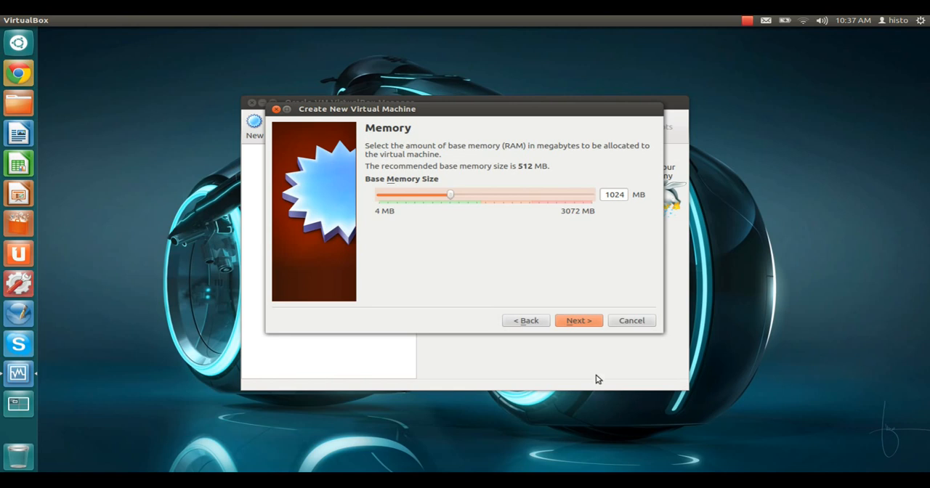
{"action": "left_click", "coordinate": [578, 321]}
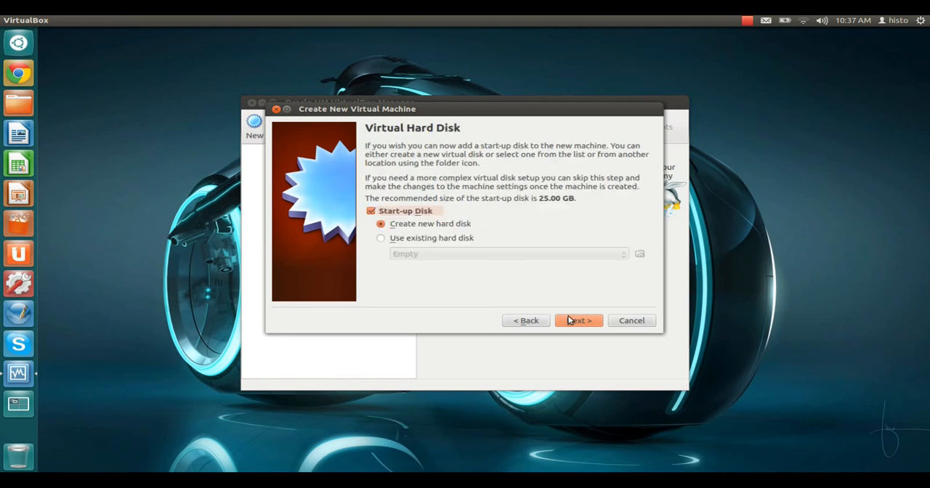
Add a dynamically allocated 25 GB VDI disk and finish creating the windows machine.
{"action": "left_click", "coordinate": [578, 321]}
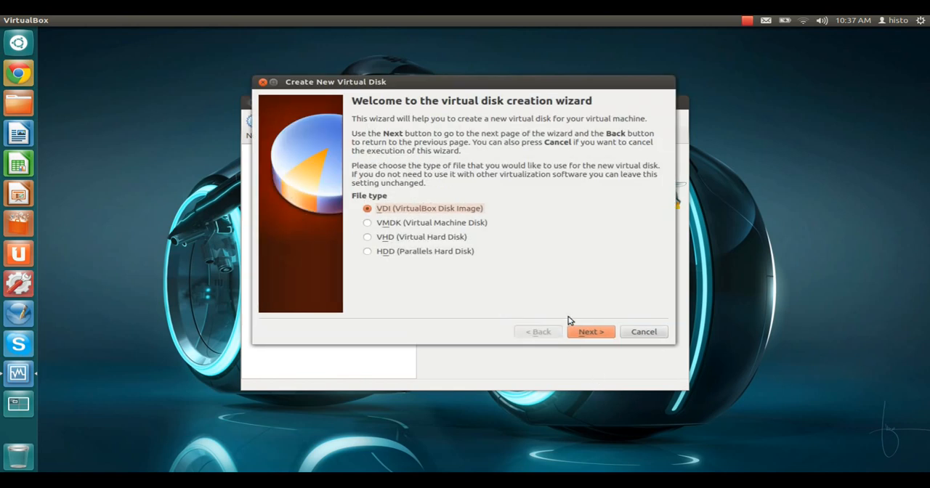
{"action": "left_click", "coordinate": [591, 331]}
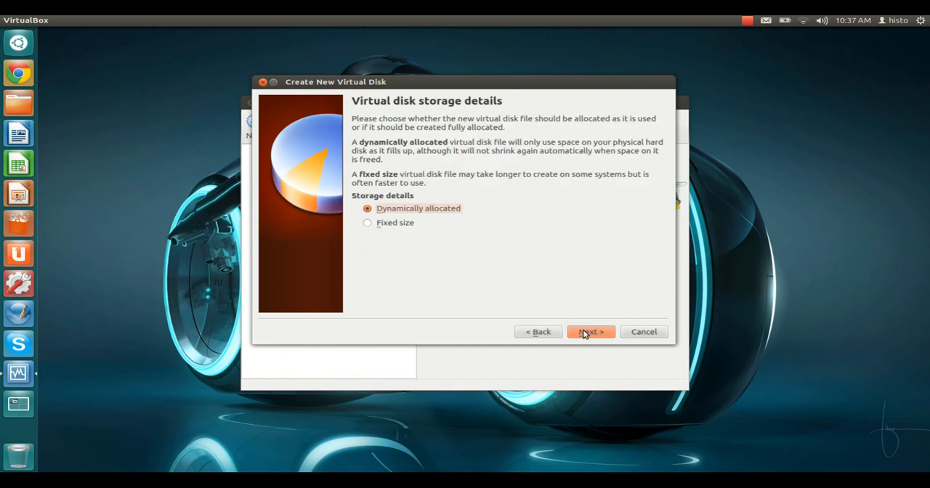
{"action": "left_click", "coordinate": [589, 331]}
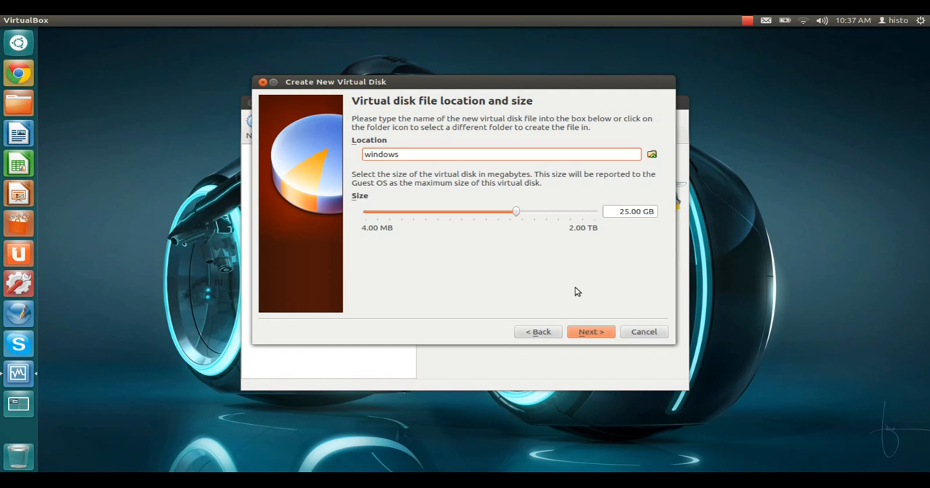
{"action": "left_click", "coordinate": [591, 331]}
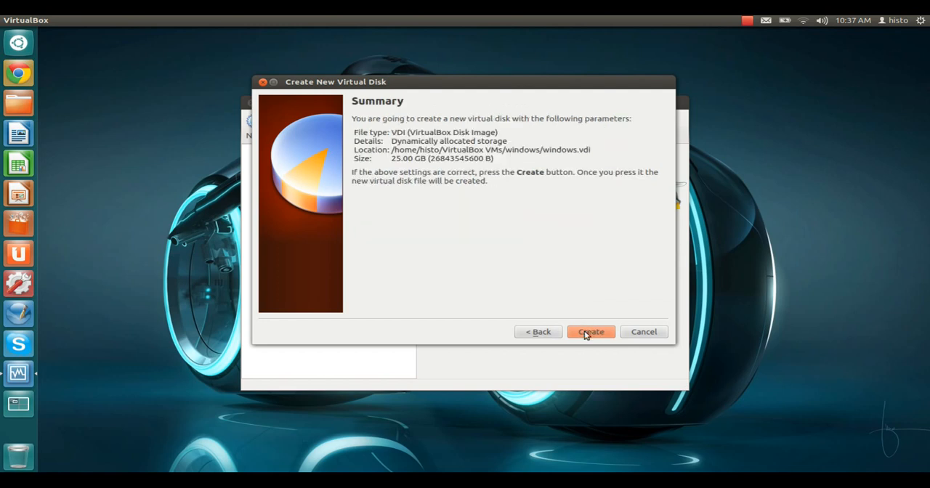
{"action": "left_click", "coordinate": [590, 331]}
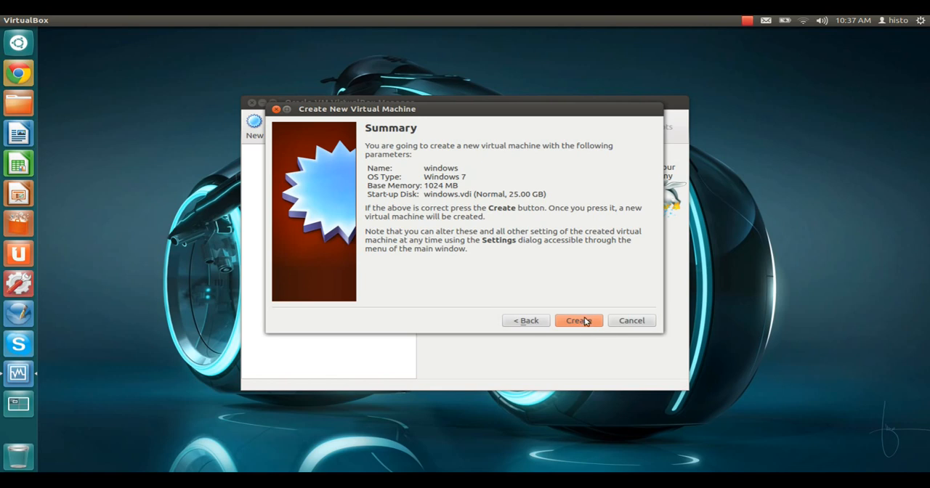
{"action": "left_click", "coordinate": [579, 320]}
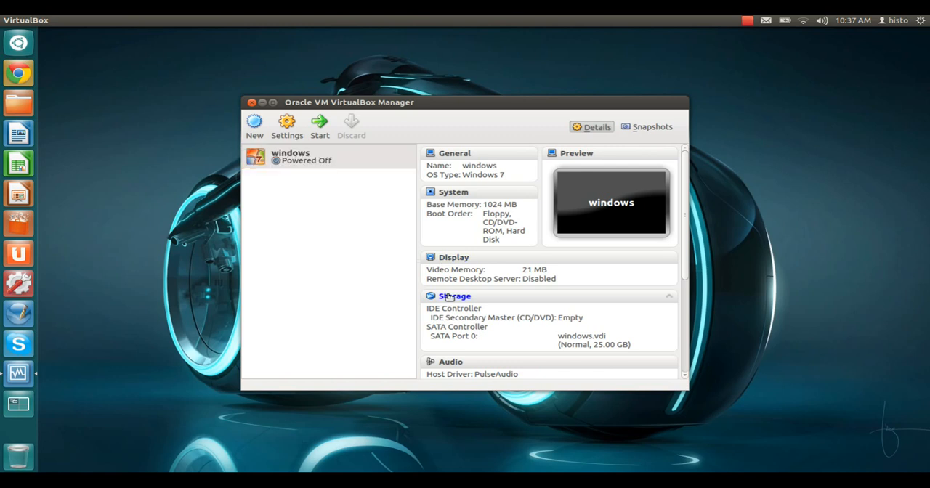
Load WINDOWS_7_X86.ISO from the home folder into the windows VM's CD/DVD drive.
{"action": "left_click", "coordinate": [286, 127]}
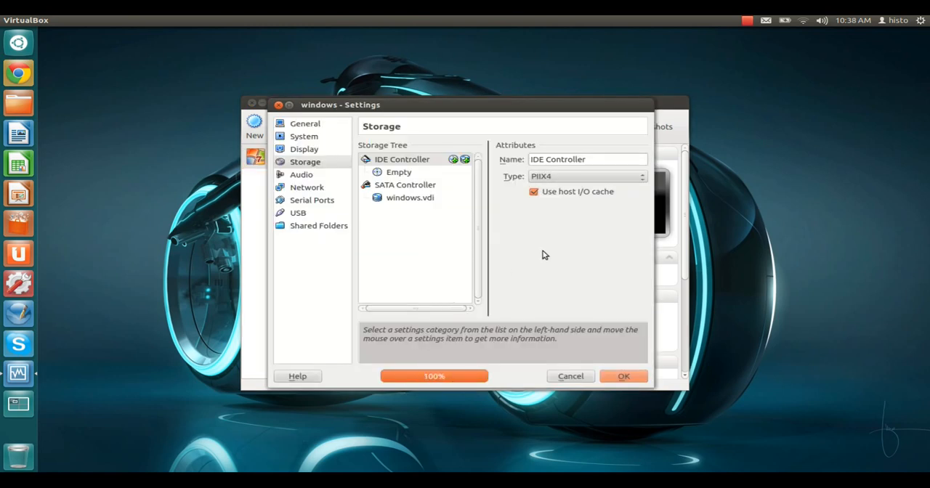
{"action": "left_click", "coordinate": [402, 160]}
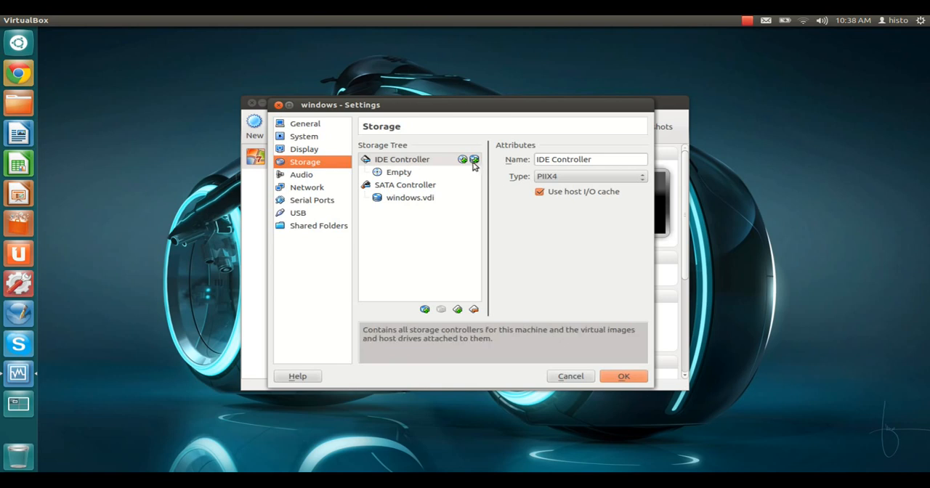
{"action": "mouse_move", "coordinate": [399, 172]}
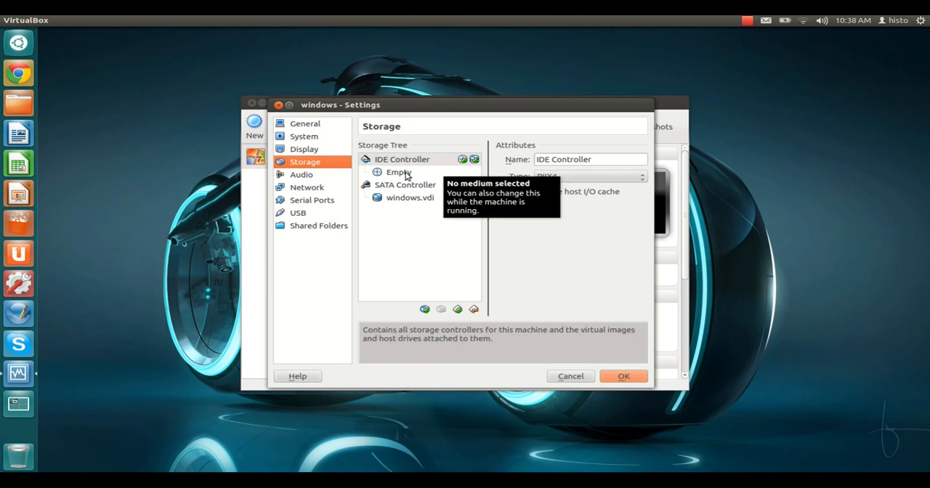
{"action": "left_click", "coordinate": [398, 172]}
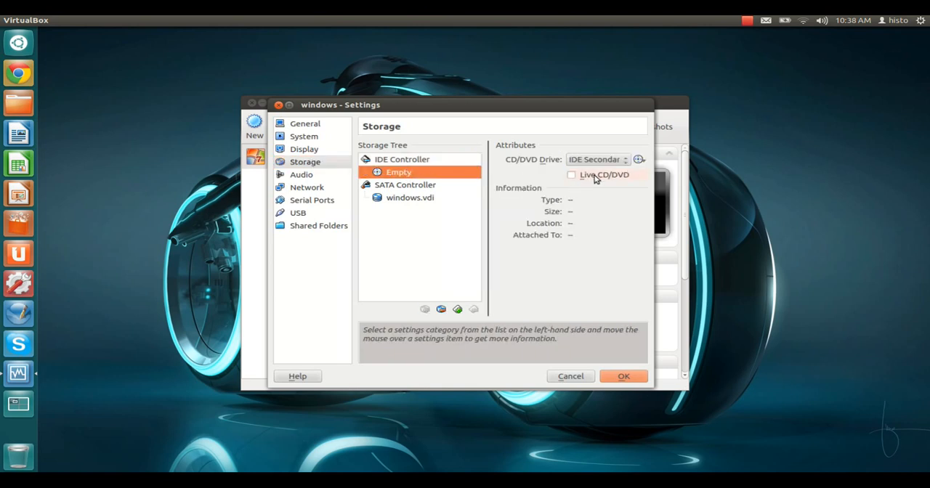
{"action": "left_click", "coordinate": [639, 159]}
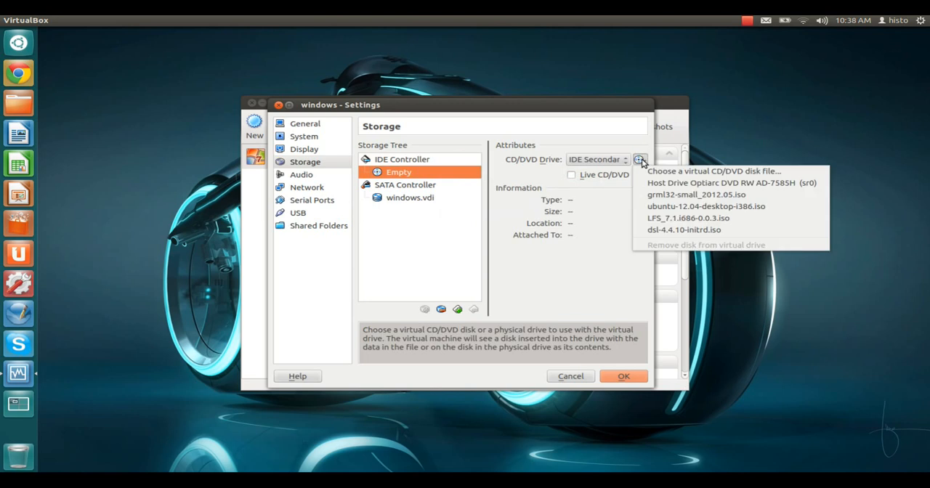
{"action": "mouse_move", "coordinate": [727, 171]}
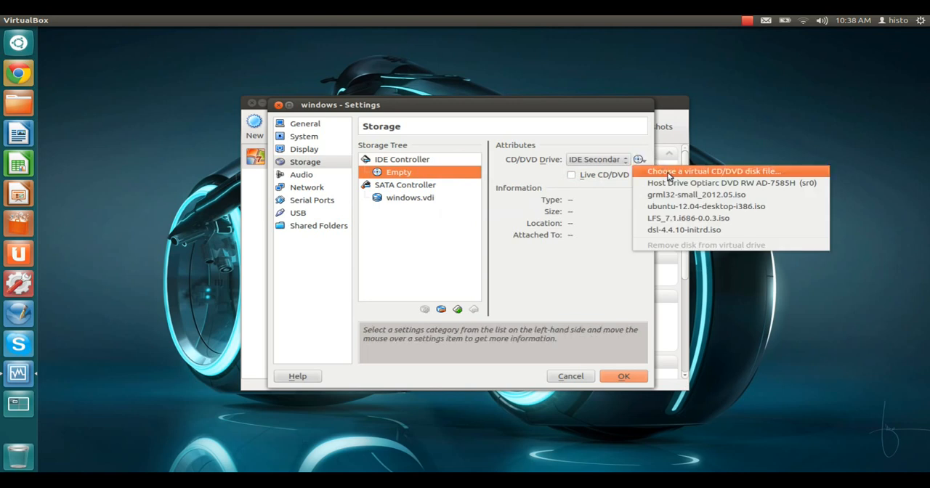
{"action": "left_click", "coordinate": [718, 171]}
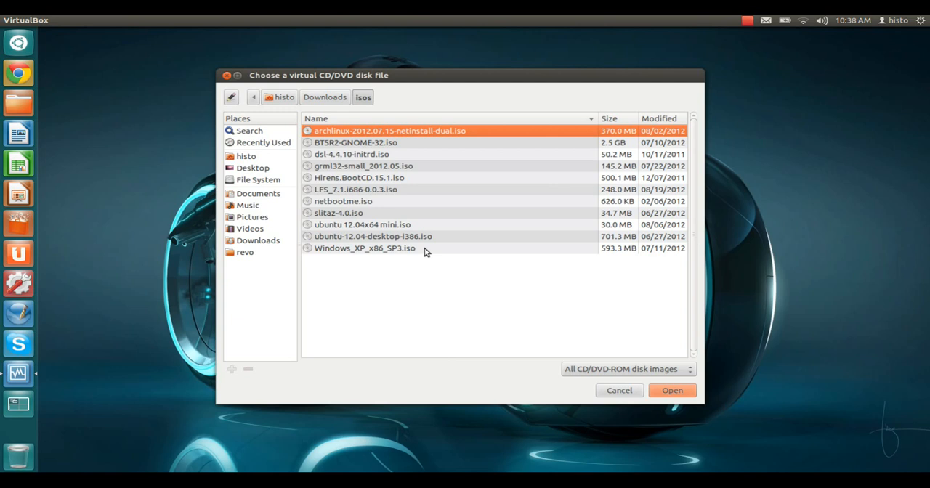
{"action": "left_click", "coordinate": [284, 97]}
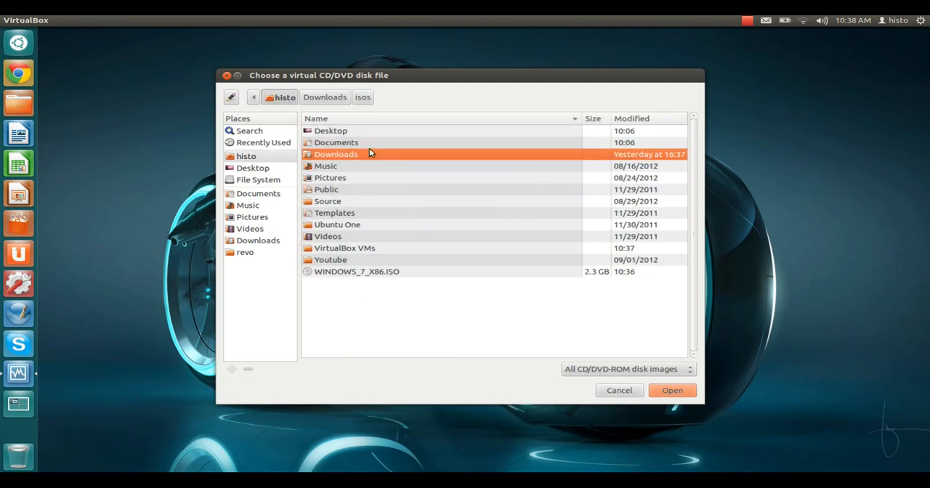
{"action": "mouse_move", "coordinate": [389, 275]}
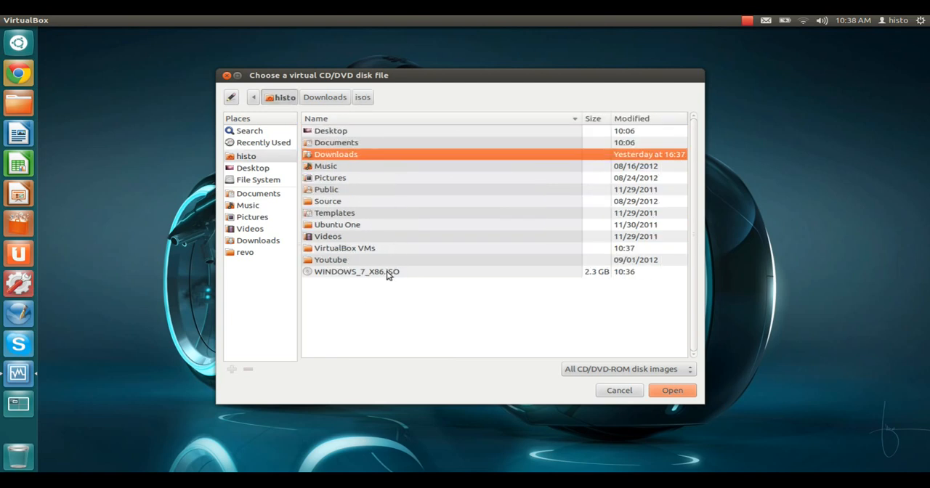
{"action": "left_click", "coordinate": [357, 271]}
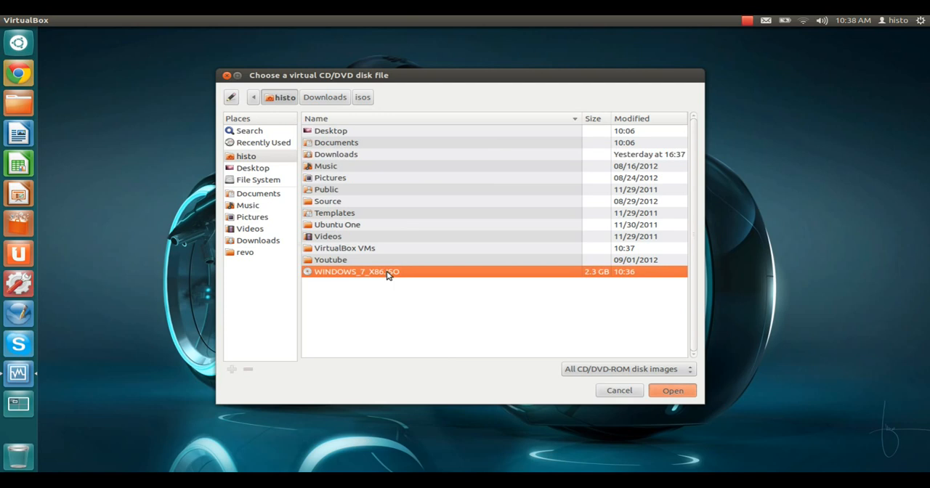
{"action": "left_click", "coordinate": [671, 391]}
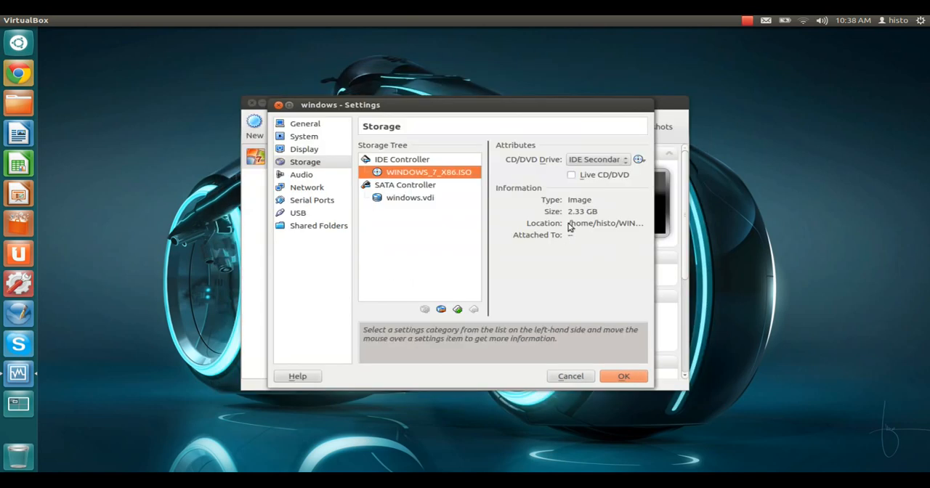
{"action": "mouse_move", "coordinate": [581, 373]}
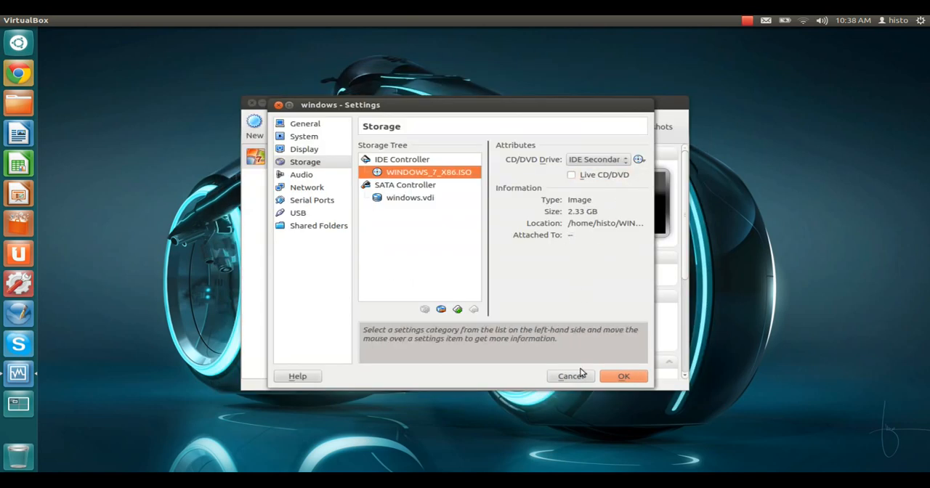
{"action": "left_click", "coordinate": [623, 376]}
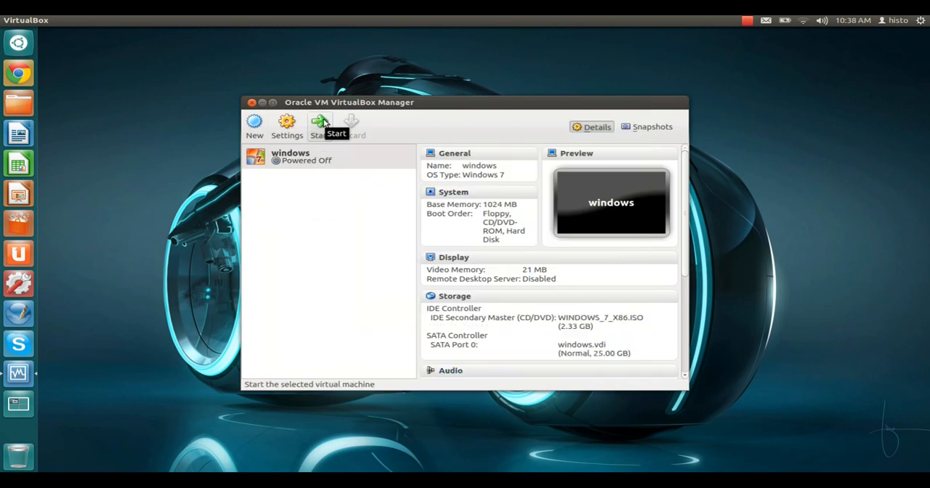
Start the windows VM and let it boot from the Windows 7 image.
{"action": "left_click", "coordinate": [320, 123]}
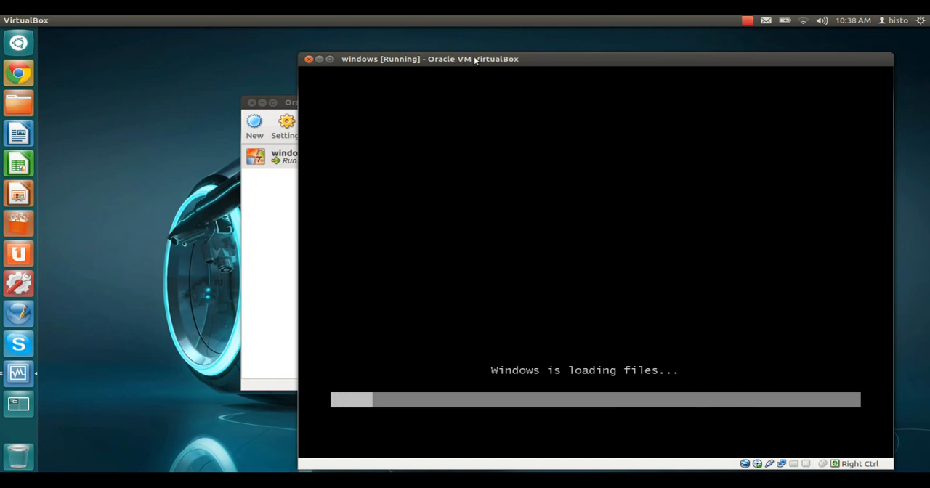
{"action": "mouse_move", "coordinate": [682, 60]}
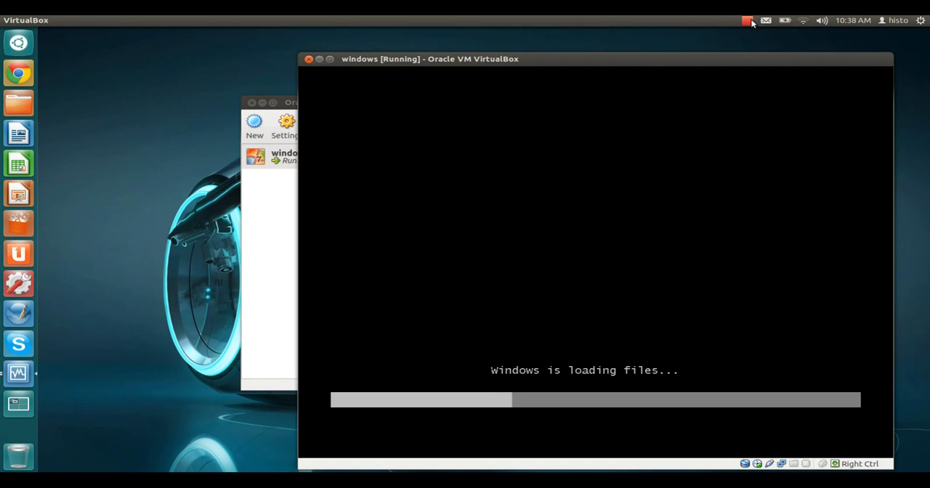
{"action": "left_click", "coordinate": [747, 19]}
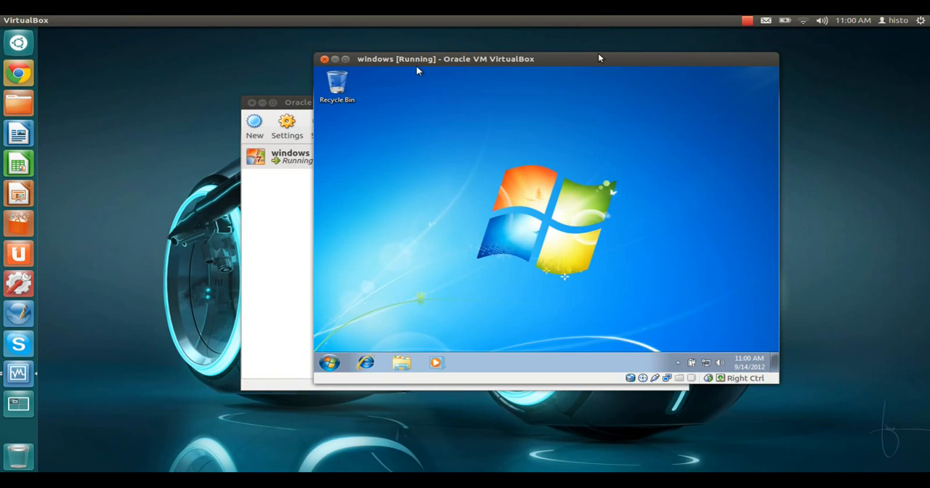
{"action": "mouse_move", "coordinate": [460, 124]}
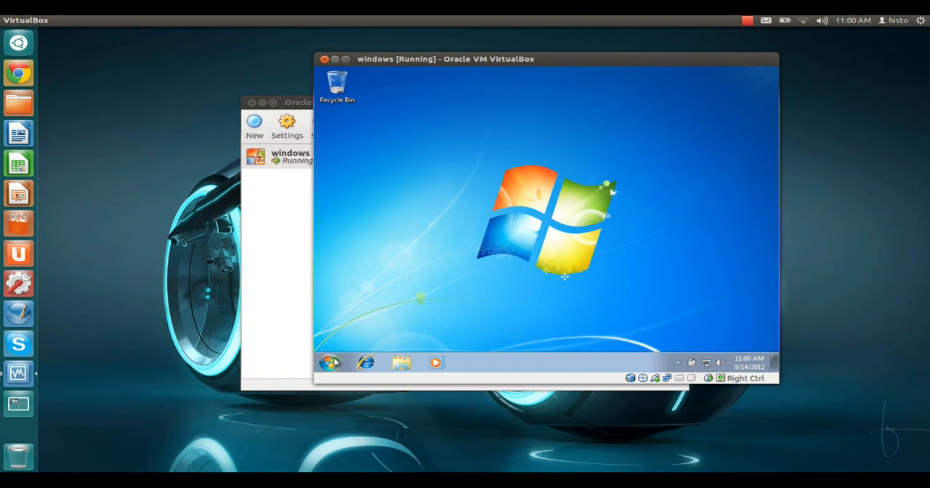
{"action": "mouse_move", "coordinate": [682, 285]}
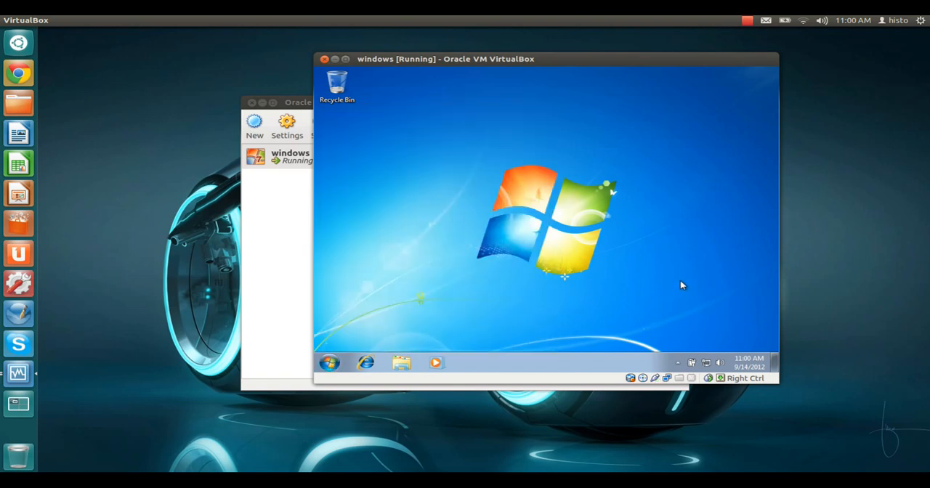
{"action": "mouse_move", "coordinate": [439, 149]}
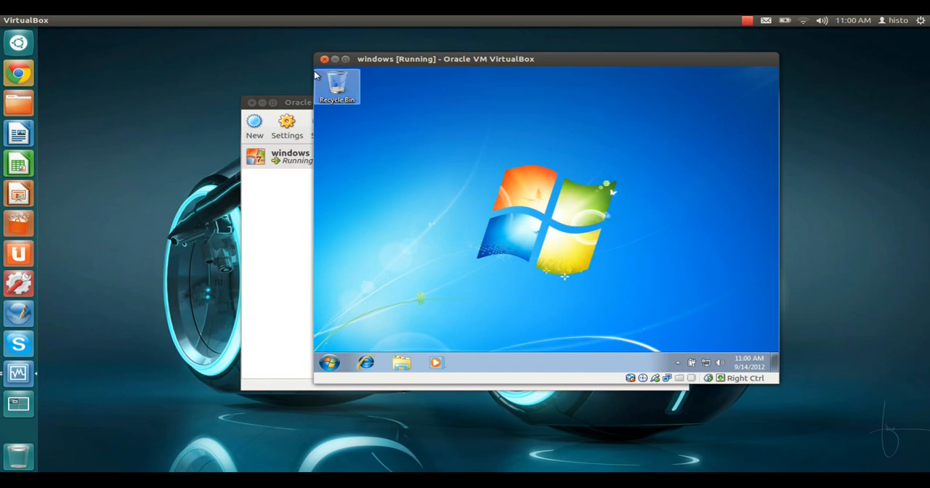
{"action": "mouse_move", "coordinate": [336, 80]}
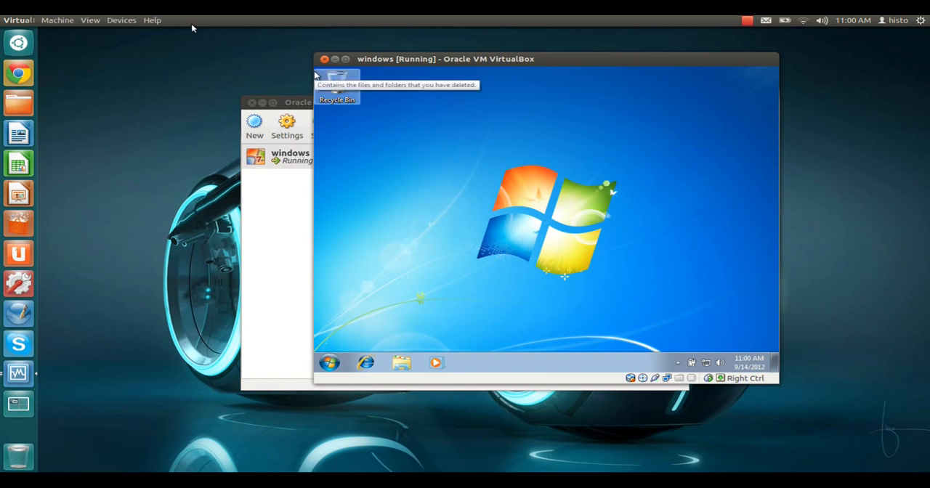
Open the Devices menu of the running Windows 7 VM.
{"action": "left_click", "coordinate": [121, 20]}
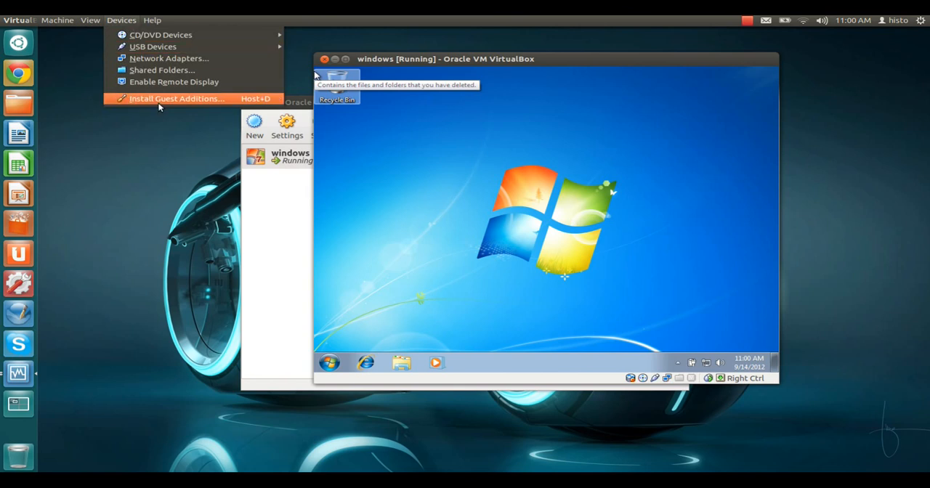
Choose Install Guest Additions and decline downloading the missing CD image.
{"action": "left_click", "coordinate": [176, 98]}
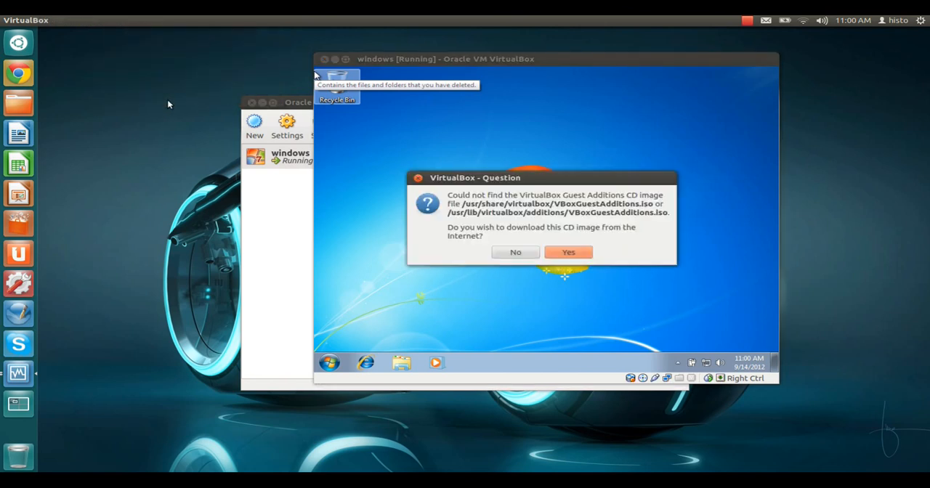
{"action": "mouse_move", "coordinate": [536, 219]}
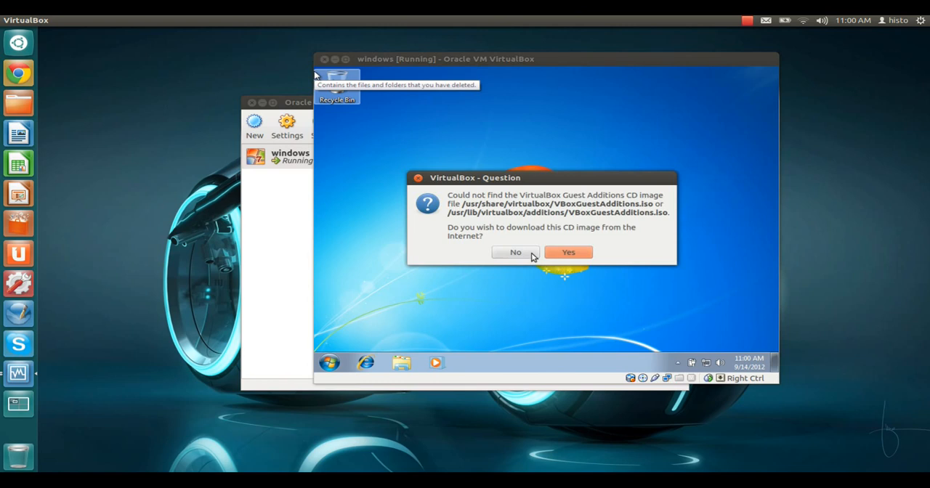
{"action": "left_click", "coordinate": [515, 252]}
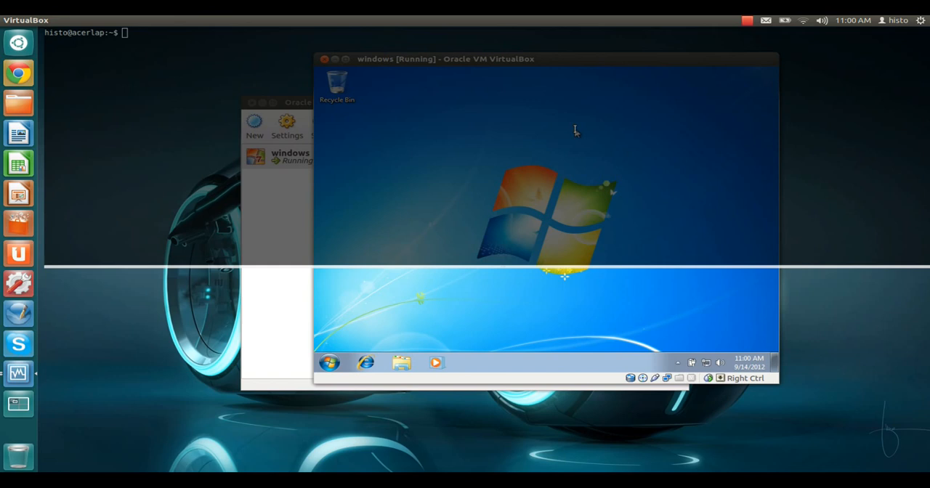
Install virtualbox-guest-additions-iso with sudo apt-get, authenticate, then hide Guake.
{"action": "type", "text": "sud"}
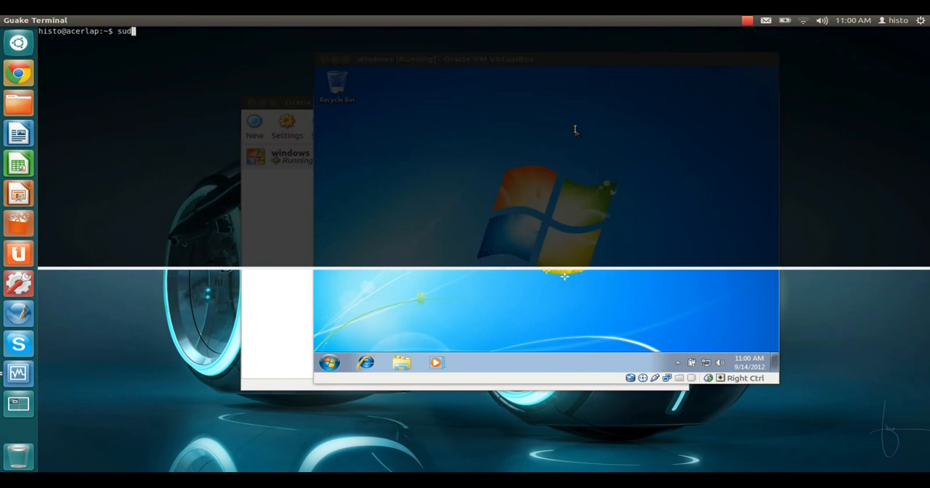
{"action": "type", "text": "apt-get"}
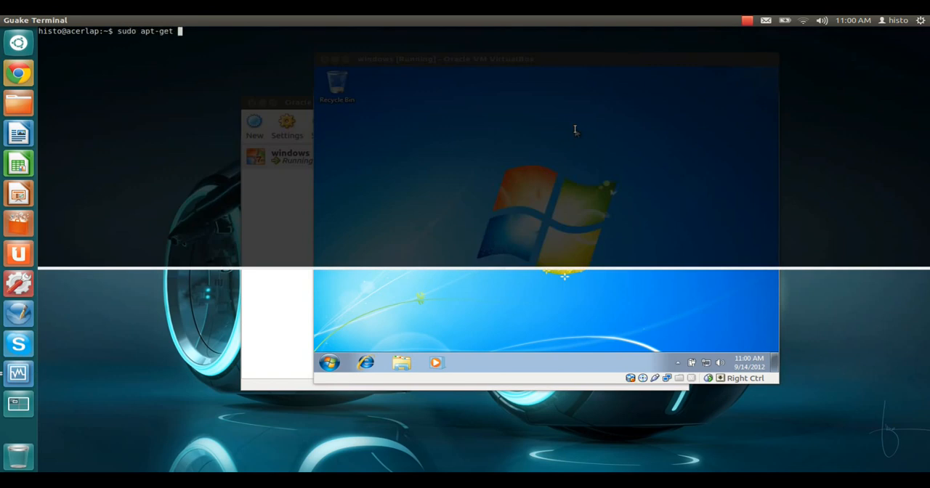
{"action": "type", "text": "install vi"}
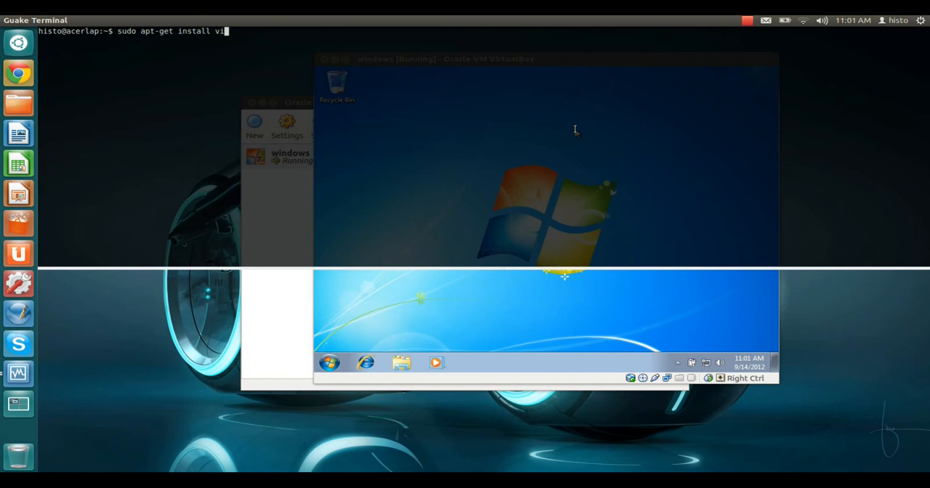
{"action": "type", "text": "rtualbo"}
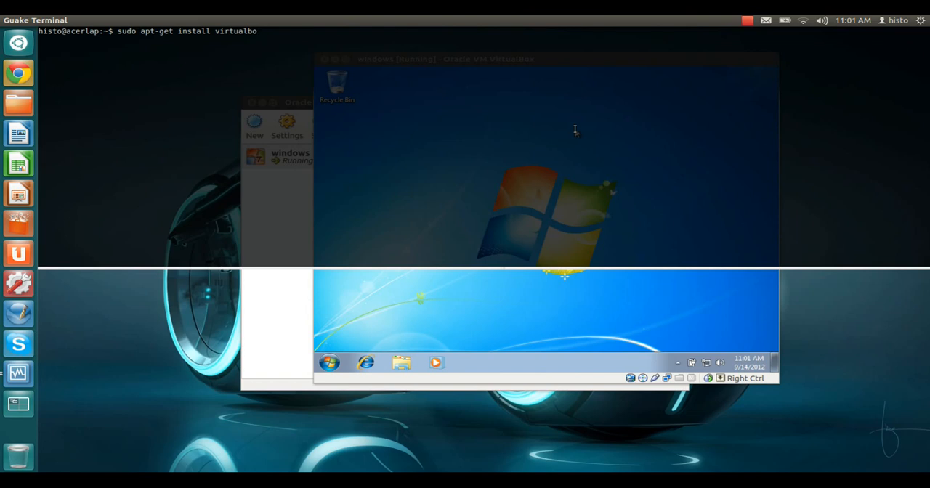
{"action": "type", "text": "xx-"}
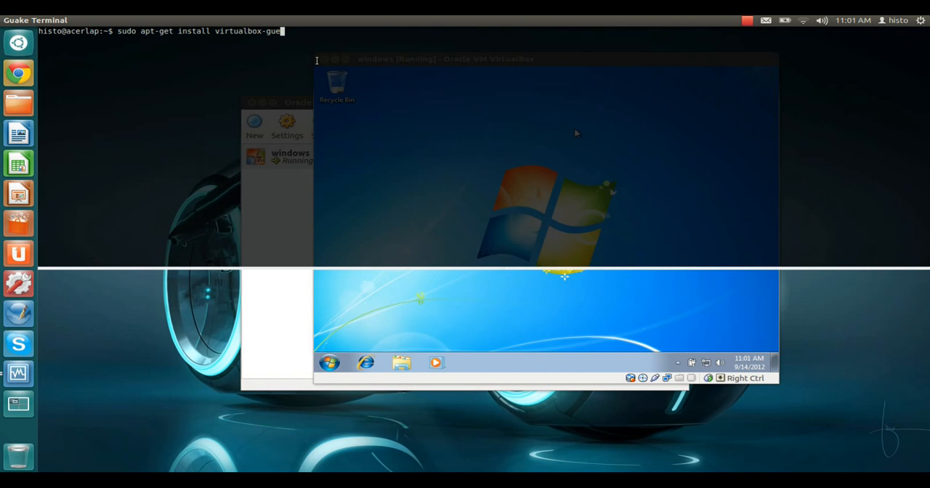
{"action": "type", "text": "t-additions"}
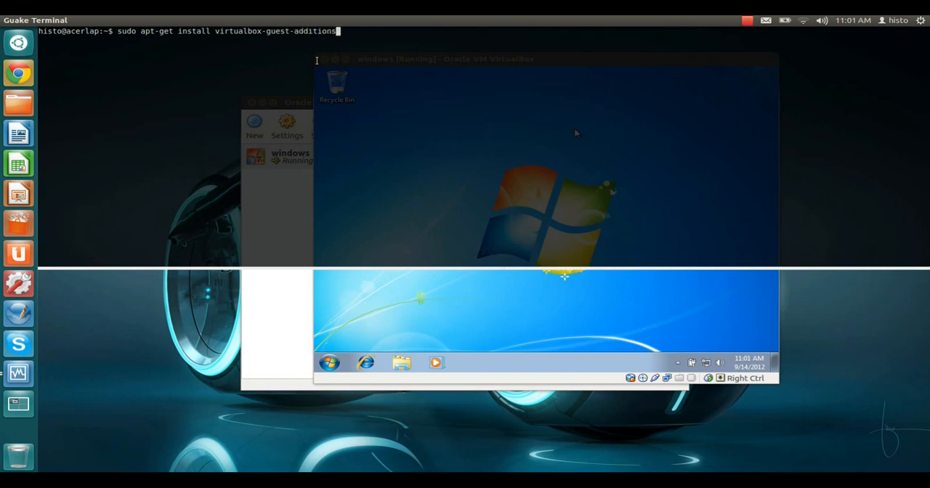
{"action": "type", "text": "-iso"}
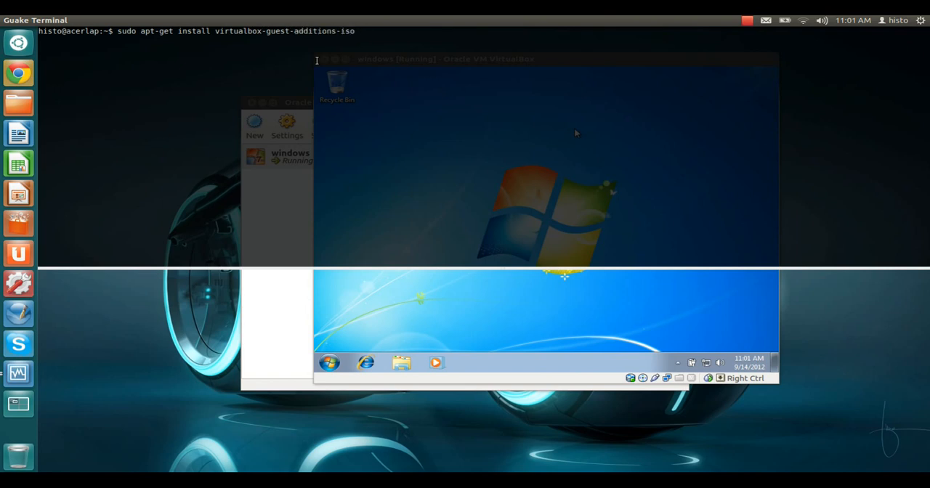
{"action": "key", "text": "Return"}
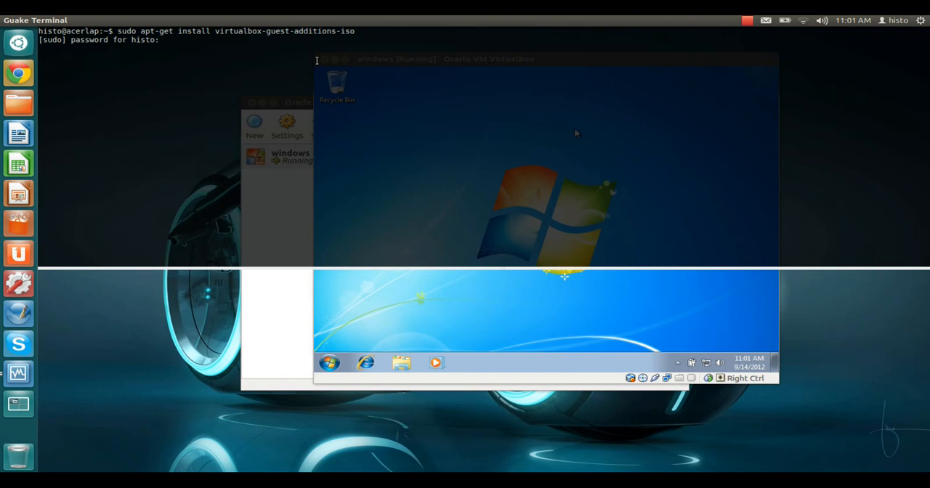
{"action": "key", "text": "Return"}
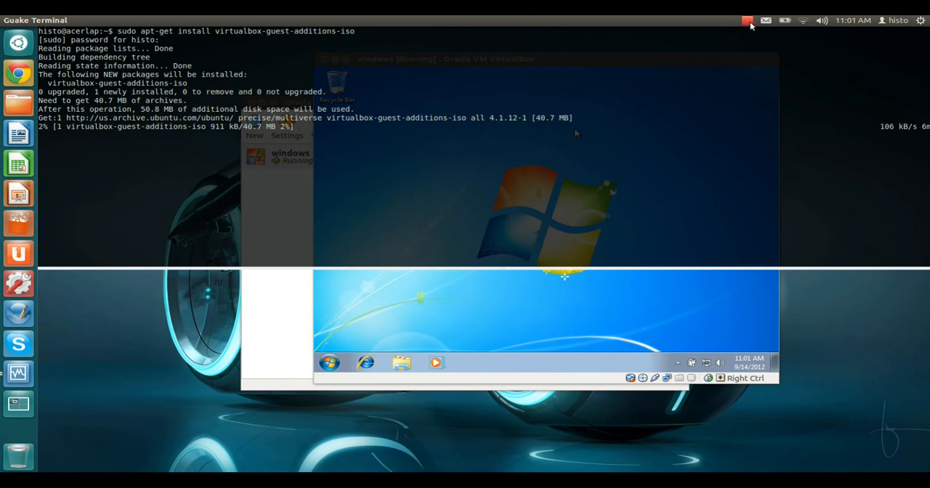
{"action": "left_click", "coordinate": [747, 20]}
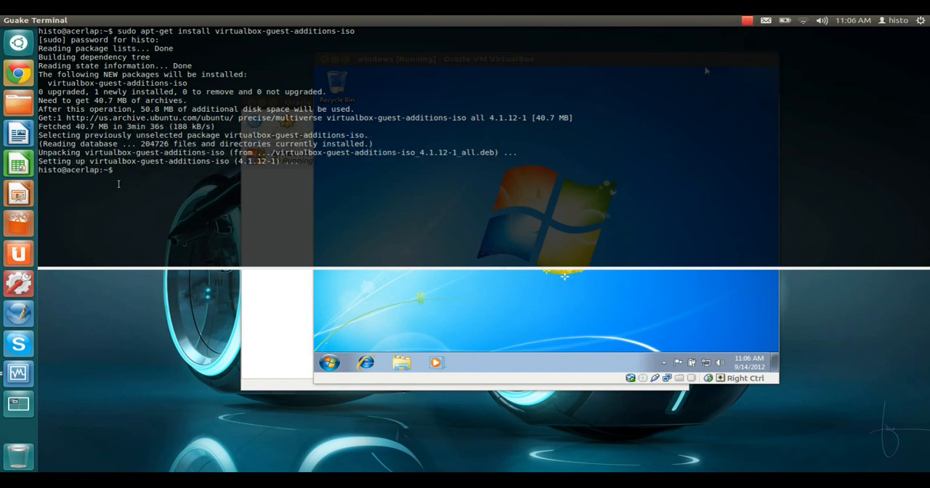
{"action": "mouse_move", "coordinate": [263, 196]}
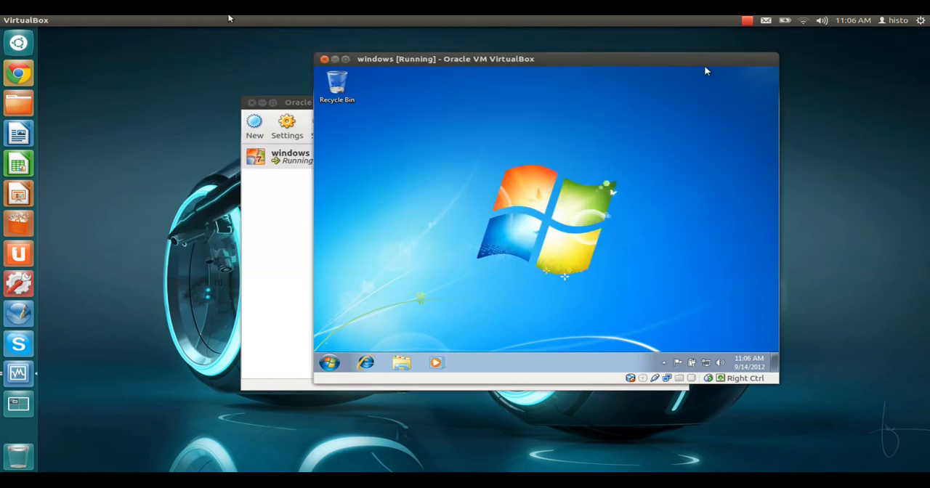
Reopen the running Windows VM's Devices menu with the Guest Additions install option.
{"action": "left_click", "coordinate": [120, 20]}
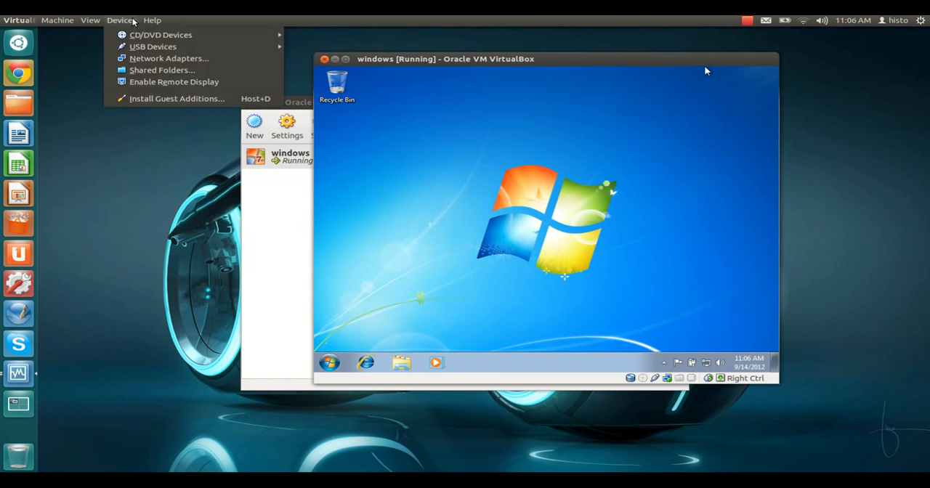
{"action": "mouse_move", "coordinate": [177, 99]}
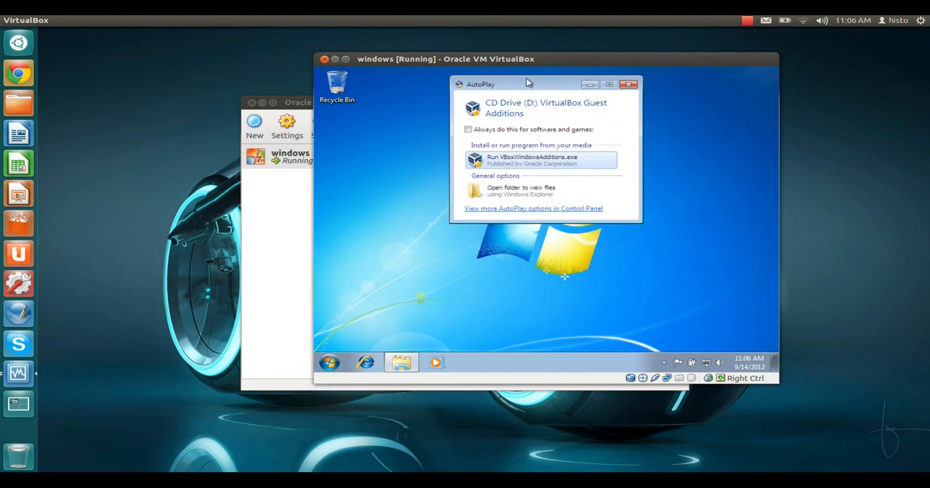
{"action": "mouse_move", "coordinate": [541, 129]}
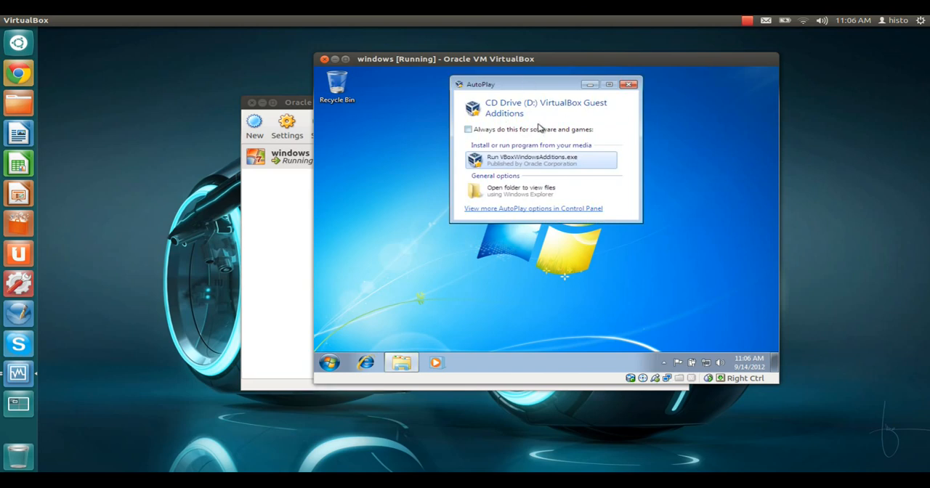
{"action": "mouse_move", "coordinate": [530, 138]}
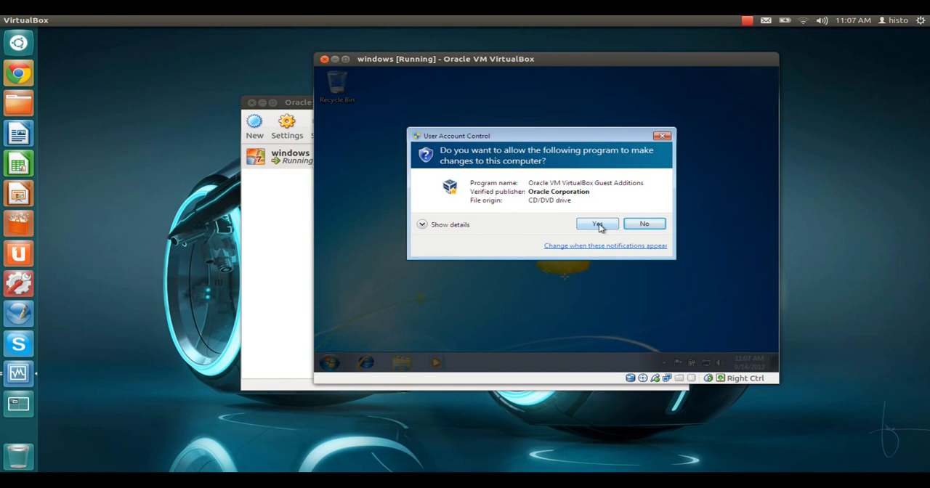
Allow the Guest Additions installer and accept setup defaults through to Install.
{"action": "left_click", "coordinate": [597, 223]}
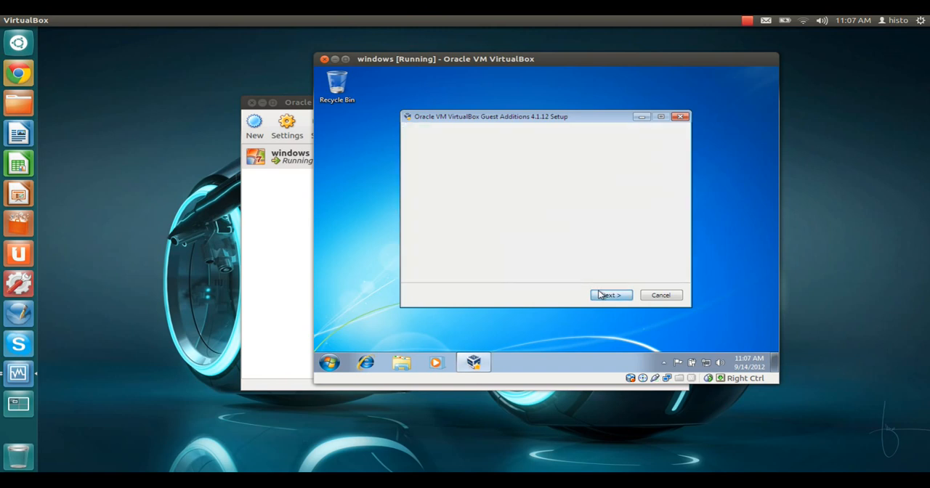
{"action": "left_click", "coordinate": [610, 295]}
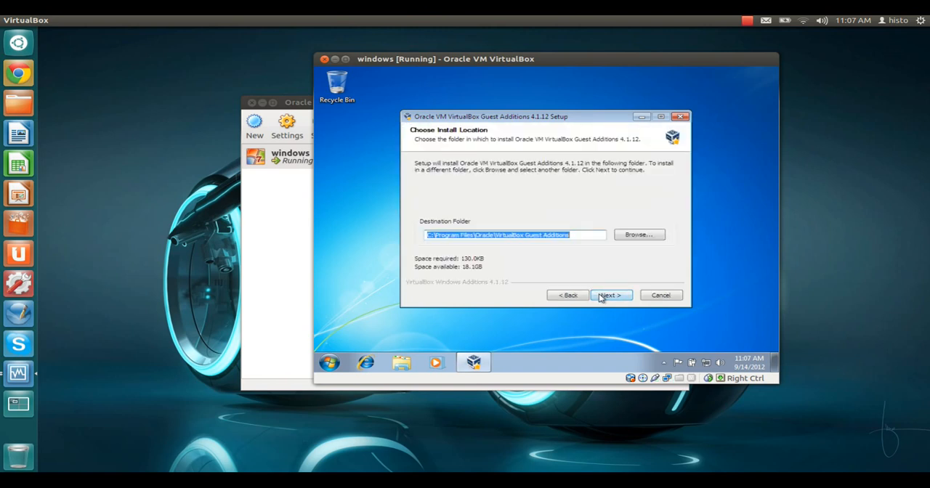
{"action": "left_click", "coordinate": [610, 295]}
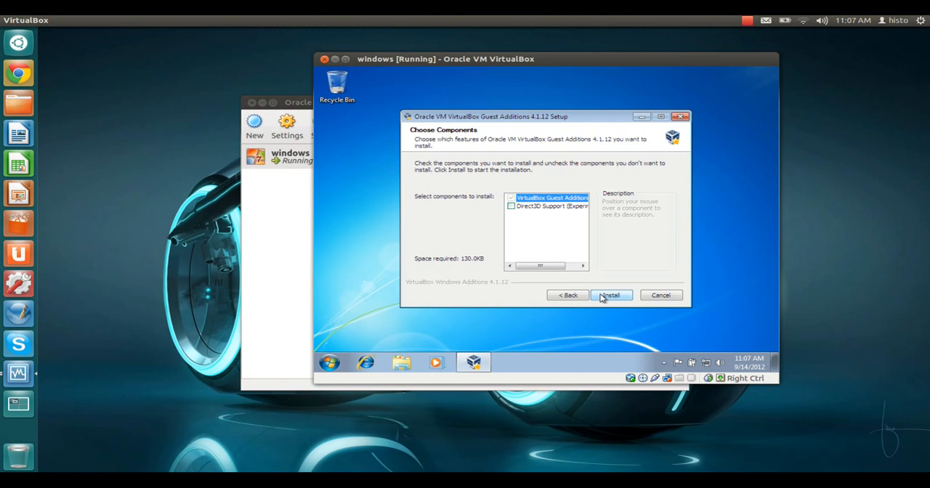
{"action": "left_click", "coordinate": [610, 295]}
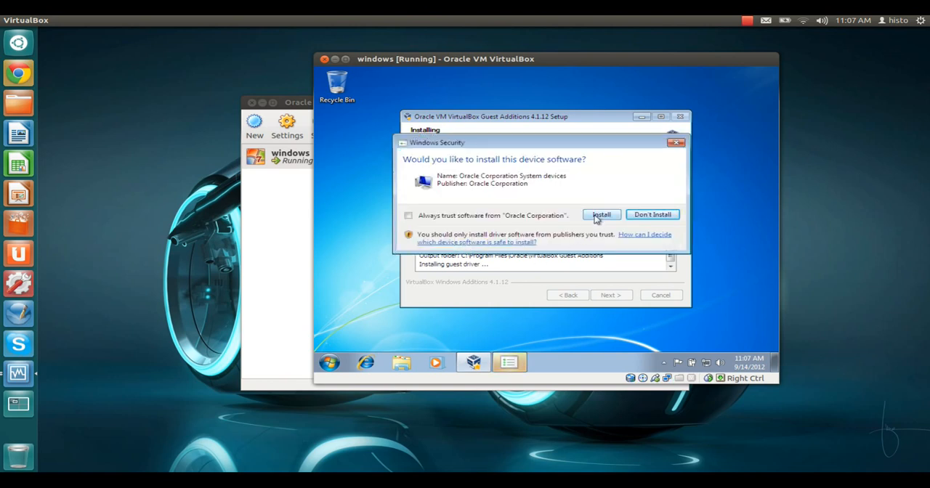
Approve the Oracle system device and display adapter driver installations.
{"action": "left_click", "coordinate": [601, 215]}
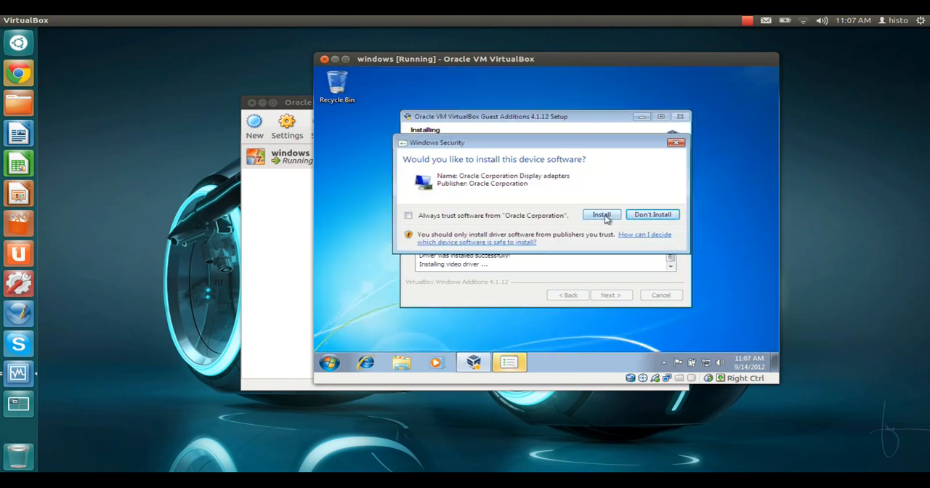
{"action": "left_click", "coordinate": [601, 215]}
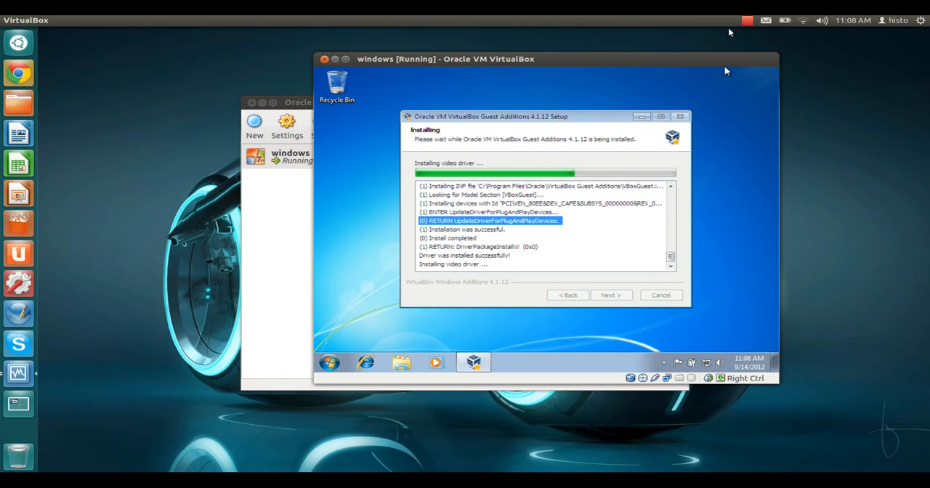
{"action": "left_click", "coordinate": [746, 21]}
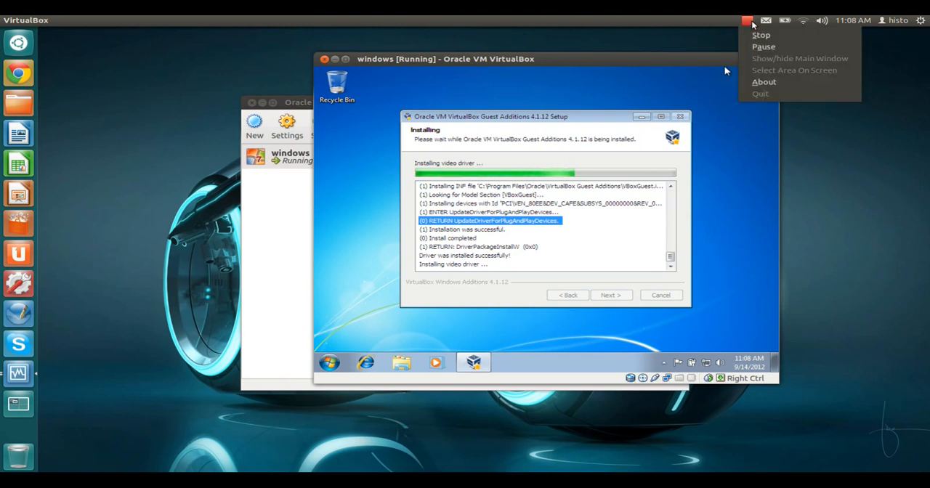
{"action": "mouse_move", "coordinate": [763, 46]}
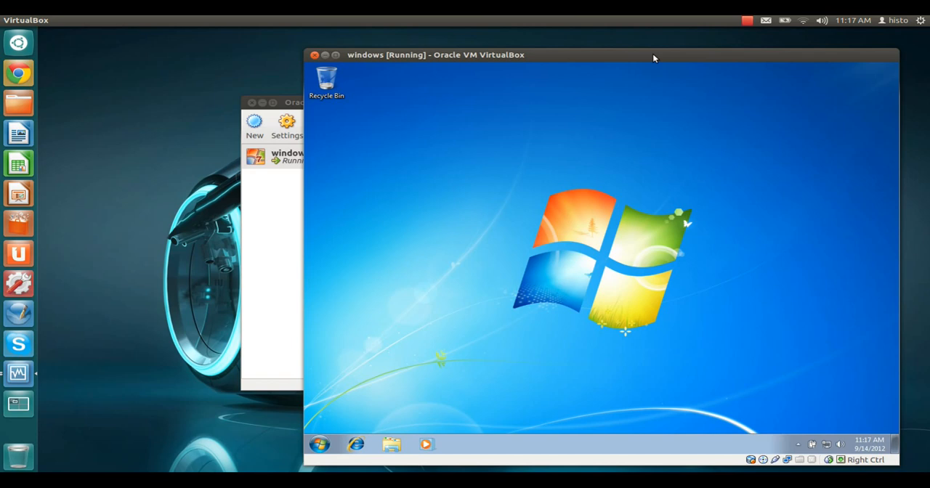
{"action": "mouse_move", "coordinate": [650, 58]}
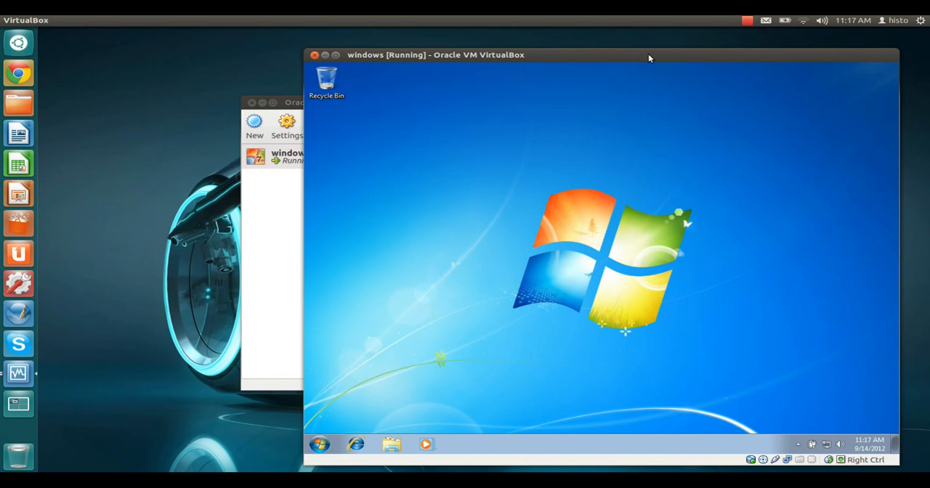
{"action": "mouse_move", "coordinate": [578, 193]}
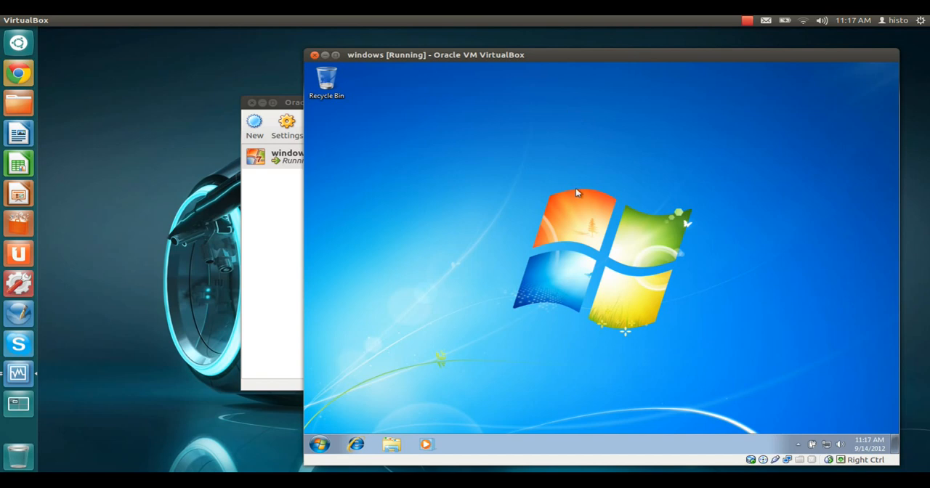
{"action": "mouse_move", "coordinate": [198, 128]}
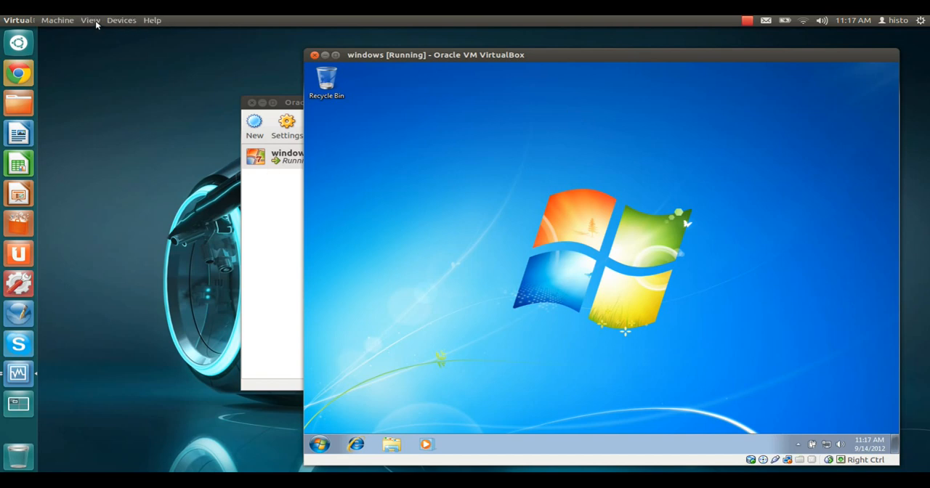
Choose Switch to Seamless Mode from the View menu and confirm Switch.
{"action": "left_click", "coordinate": [90, 20]}
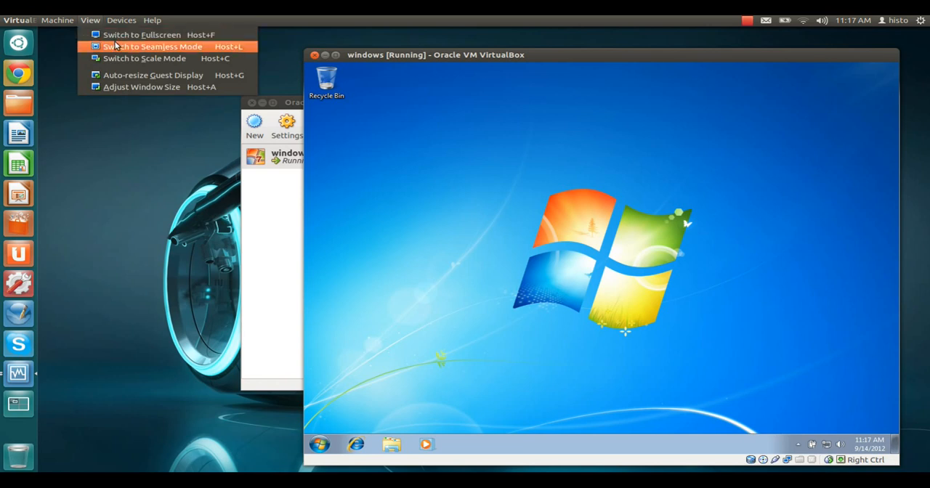
{"action": "mouse_move", "coordinate": [229, 47]}
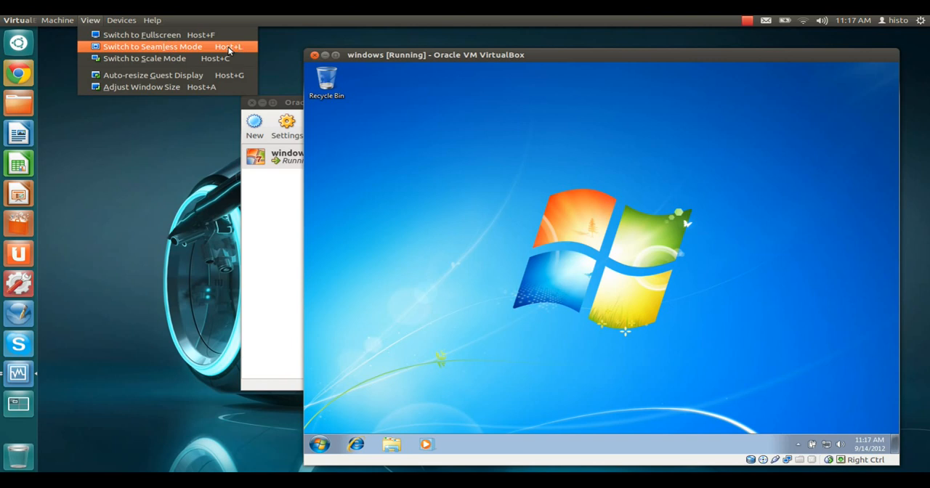
{"action": "mouse_move", "coordinate": [230, 53]}
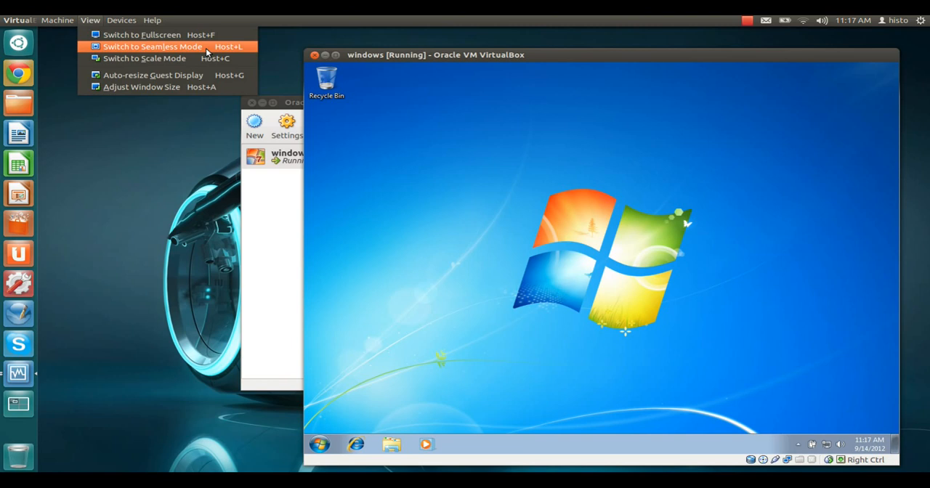
{"action": "left_click", "coordinate": [153, 47]}
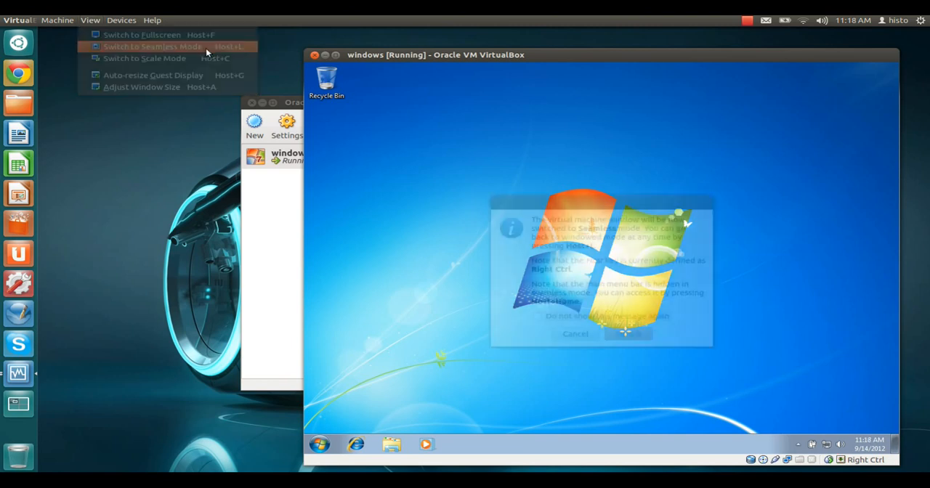
{"action": "left_click", "coordinate": [152, 47]}
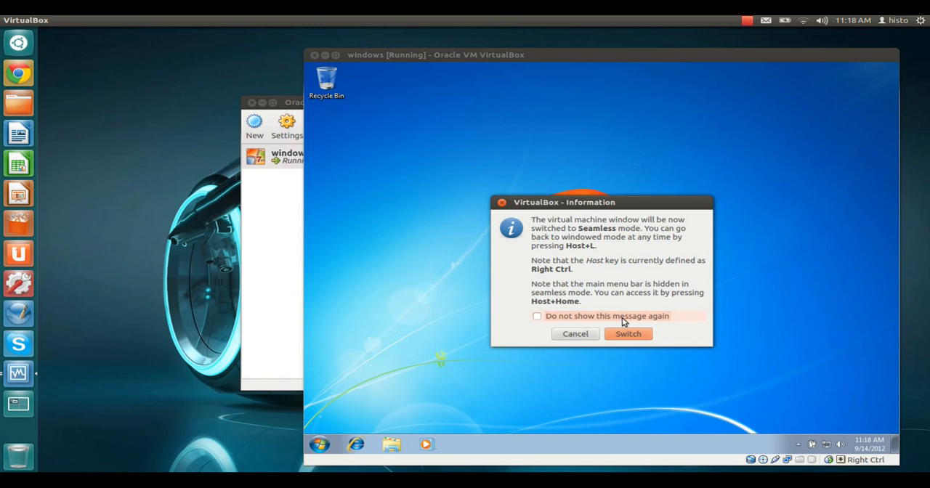
{"action": "left_click", "coordinate": [575, 333]}
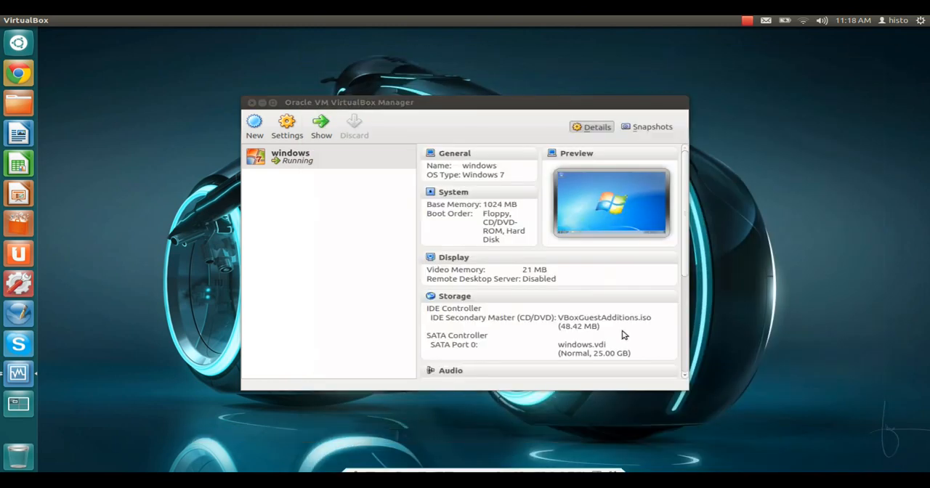
{"action": "left_click", "coordinate": [320, 127]}
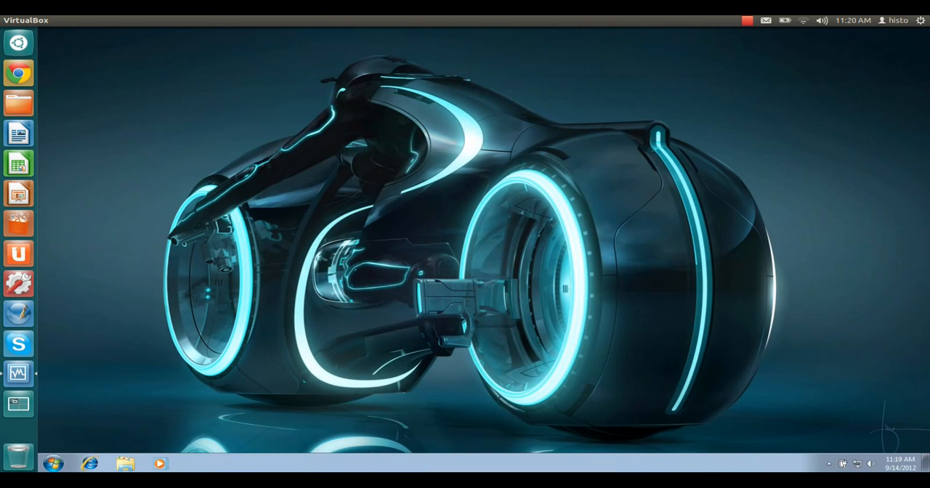
{"action": "mouse_move", "coordinate": [236, 430]}
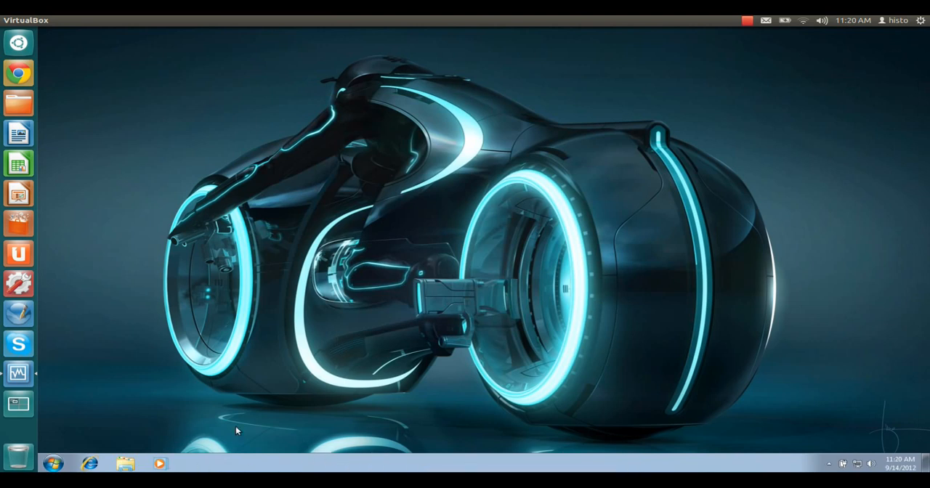
Launch Windows Calculator from Start, drag it toward desktop centre, and open Ubuntu's Home folder.
{"action": "left_click", "coordinate": [53, 463]}
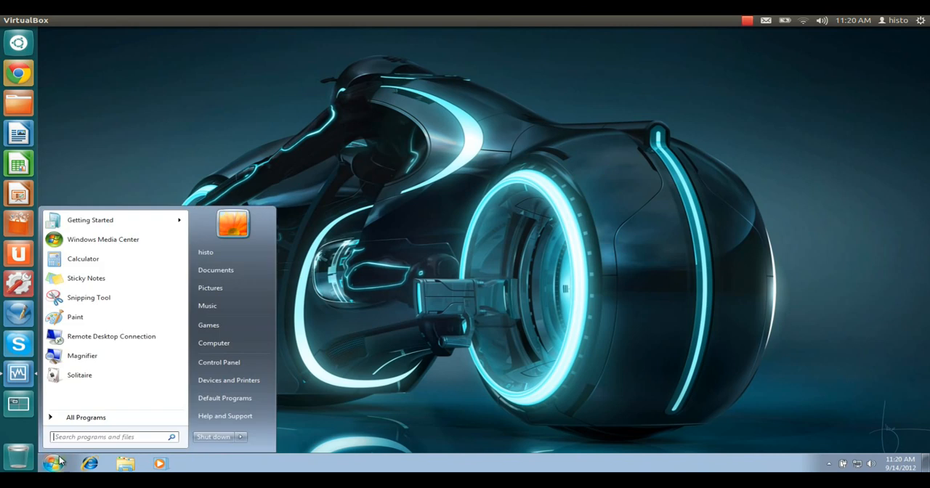
{"action": "mouse_move", "coordinate": [85, 417]}
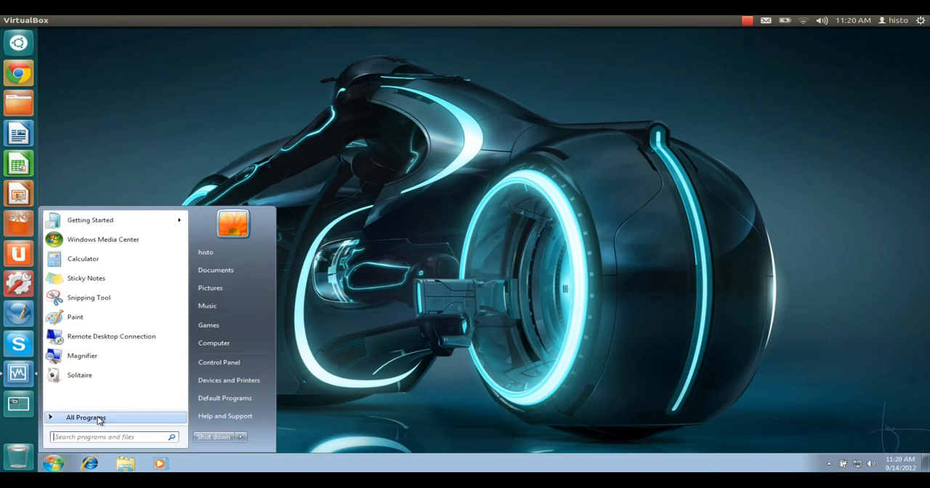
{"action": "mouse_move", "coordinate": [83, 258]}
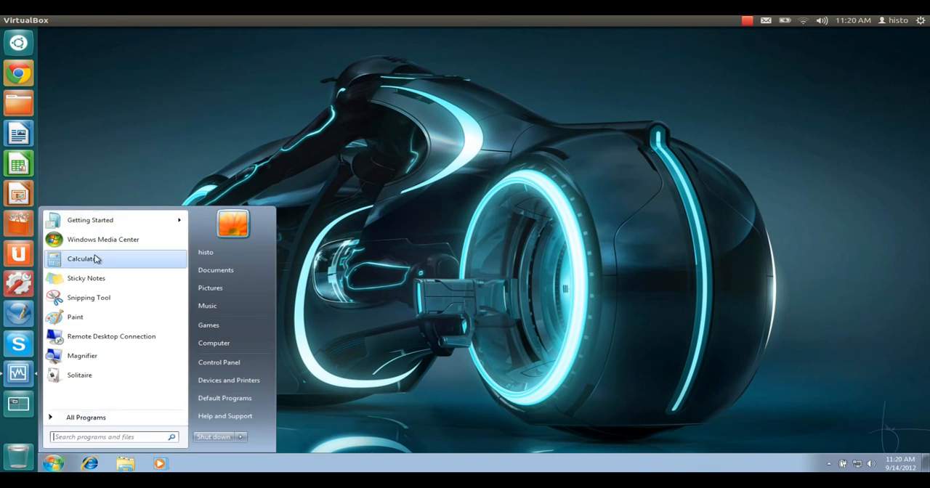
{"action": "left_click", "coordinate": [80, 258]}
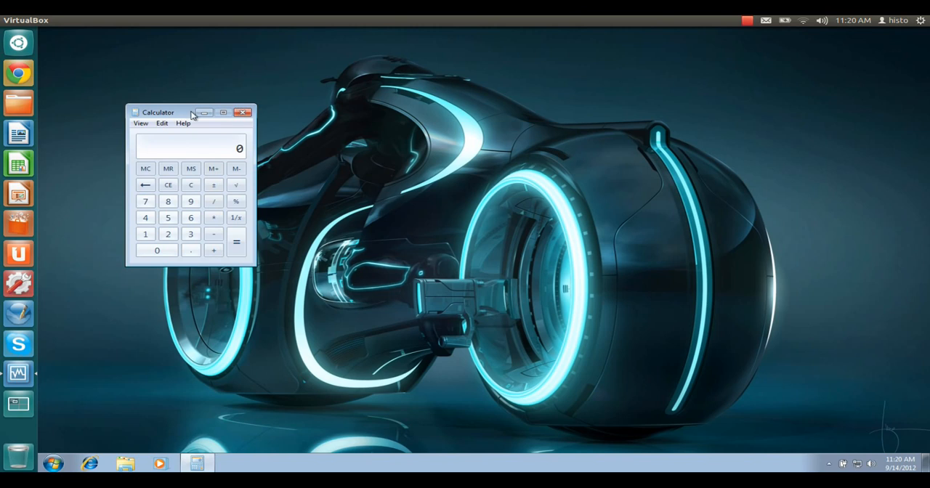
{"action": "left_click_drag", "start_coordinate": [158, 112], "coordinate": [490, 143]}
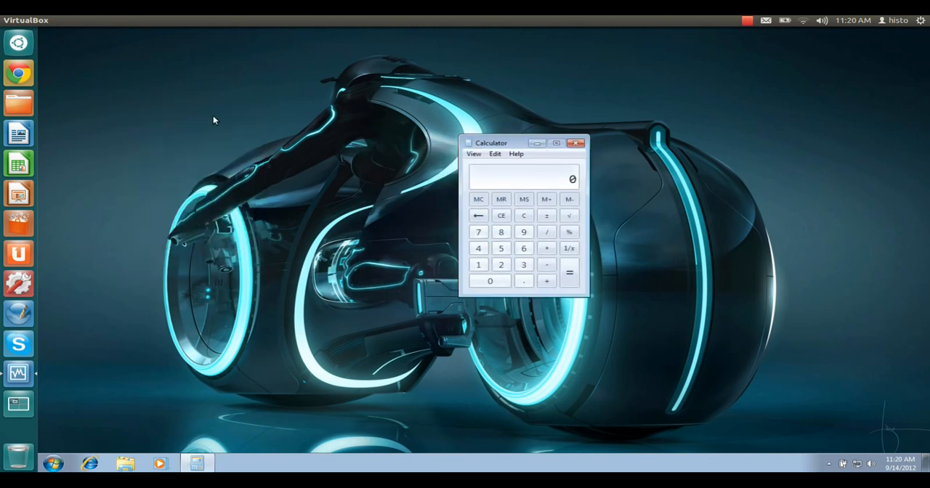
{"action": "mouse_move", "coordinate": [263, 111]}
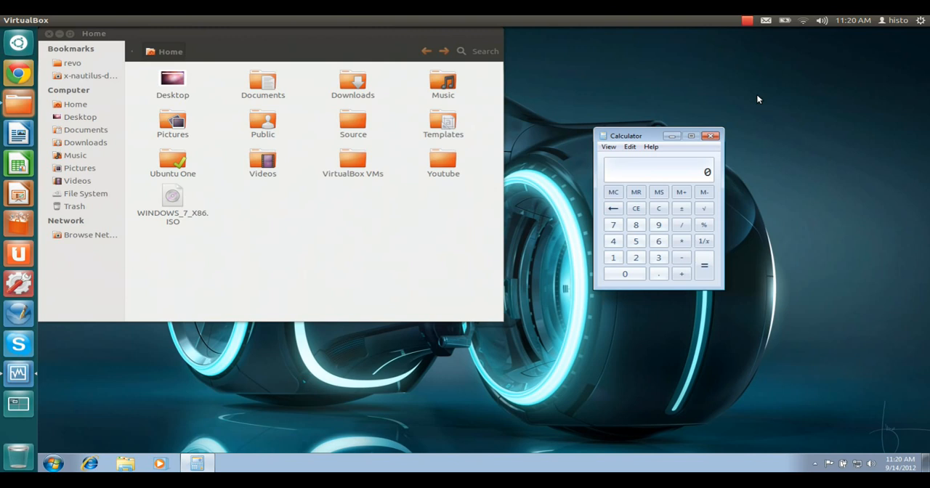
{"action": "left_click", "coordinate": [636, 257]}
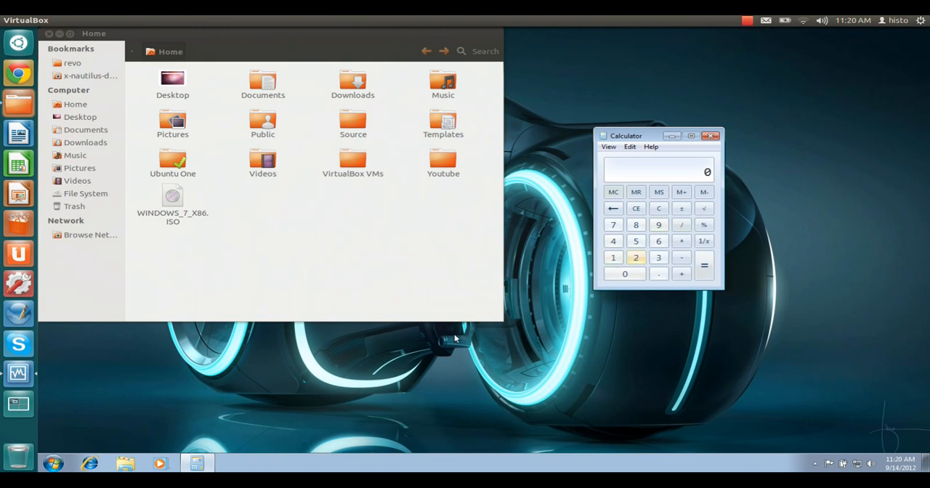
{"action": "mouse_move", "coordinate": [528, 324]}
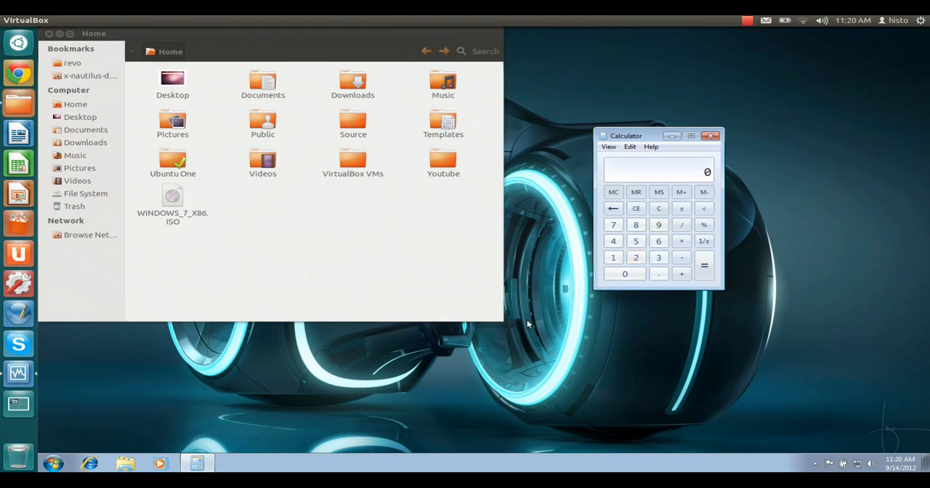